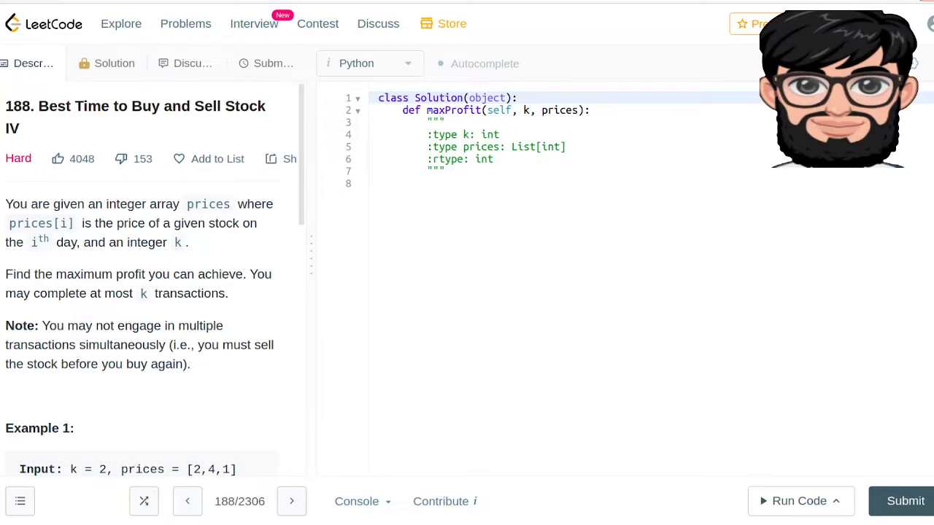
- Highlight the at-most-k-transactions limit and Example 1's profit of 2 while reading
drag(114, 293, 223, 294)
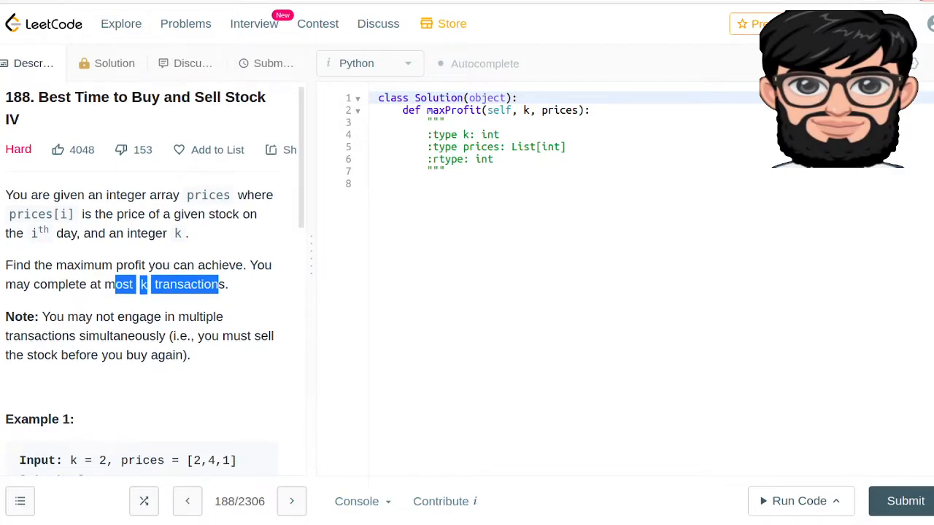
scroll(down, 3)
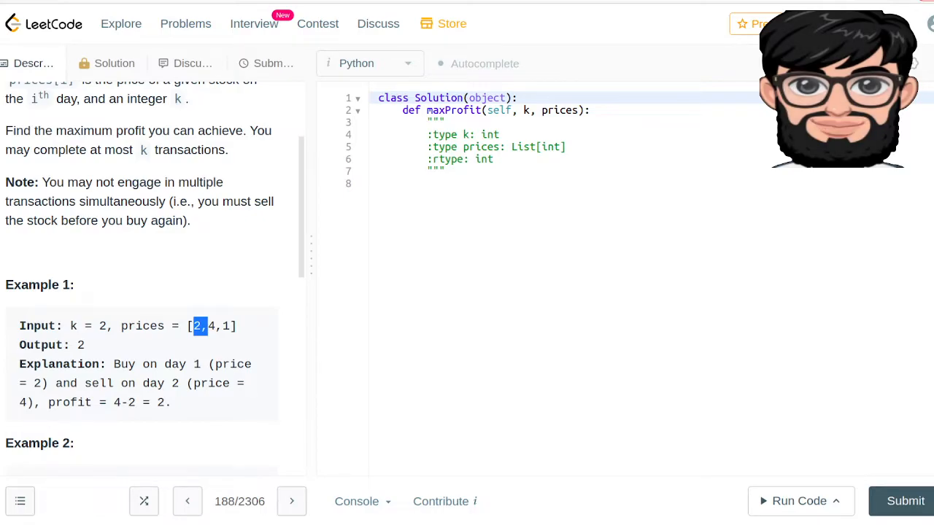
scroll(down, 3)
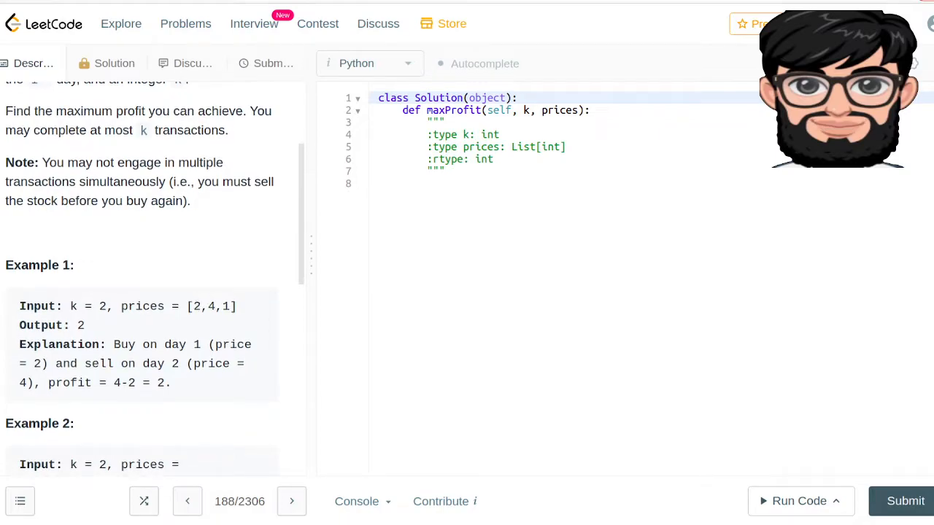
double_click(160, 383)
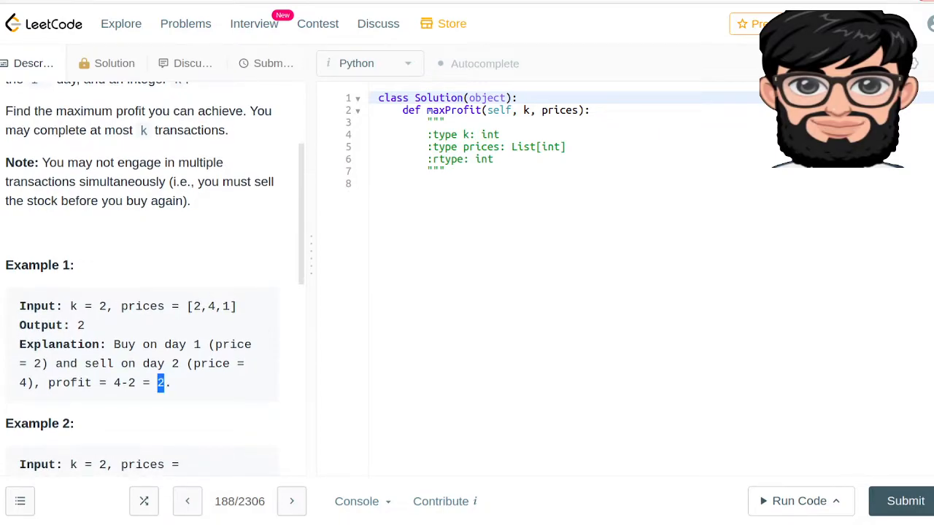
scroll(down, 3)
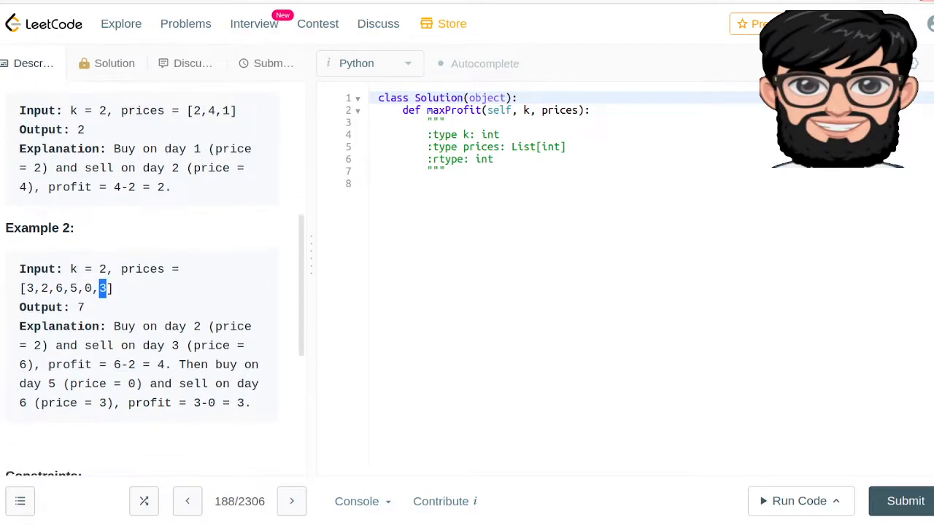
scroll(down, 3)
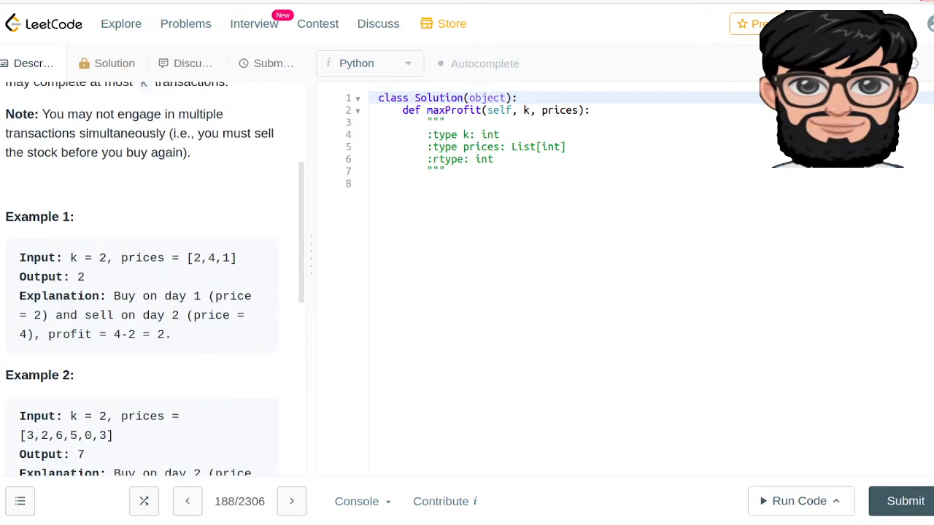
- After the docstring, add n = len(prices) and return 0 when n < 2
click(445, 171)
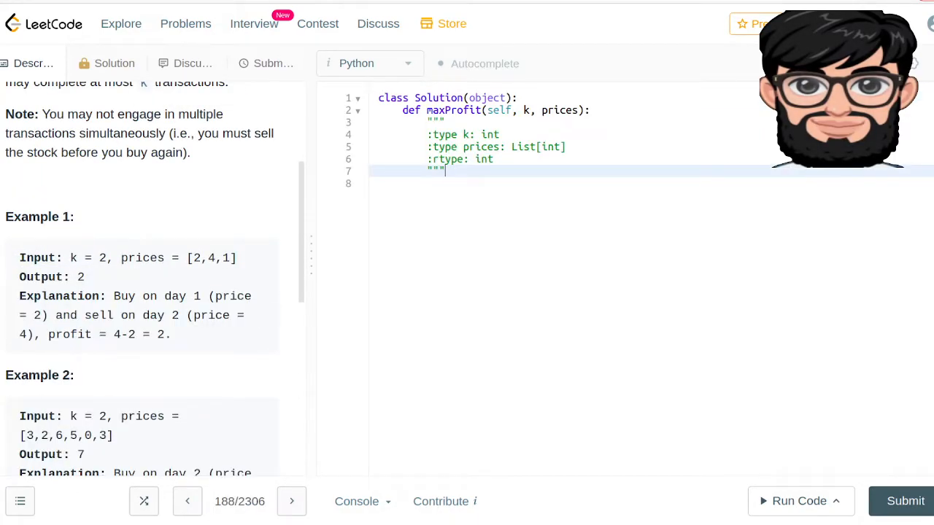
key(Enter)
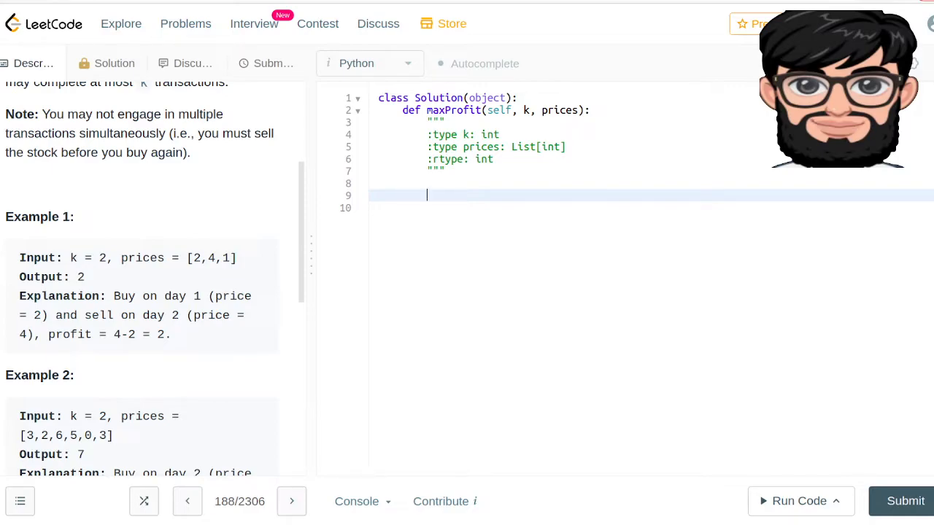
text(n = len()
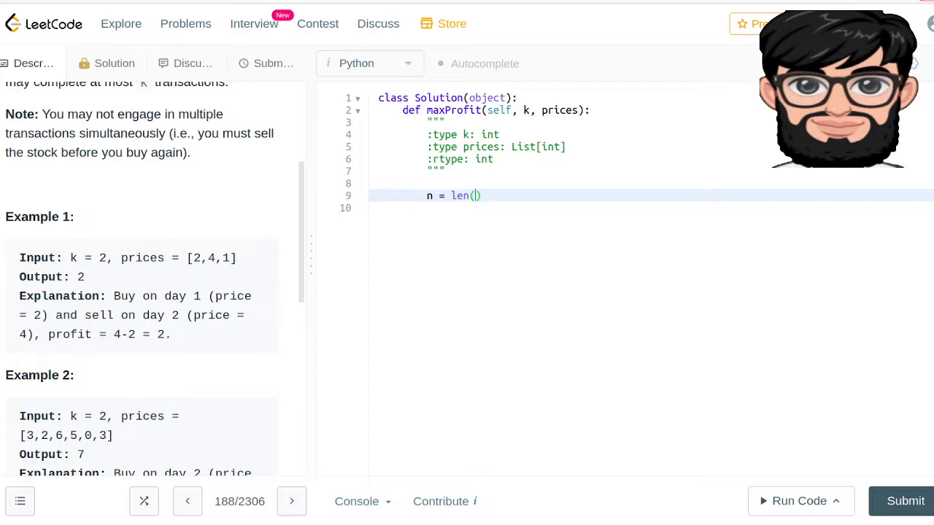
text(prices)
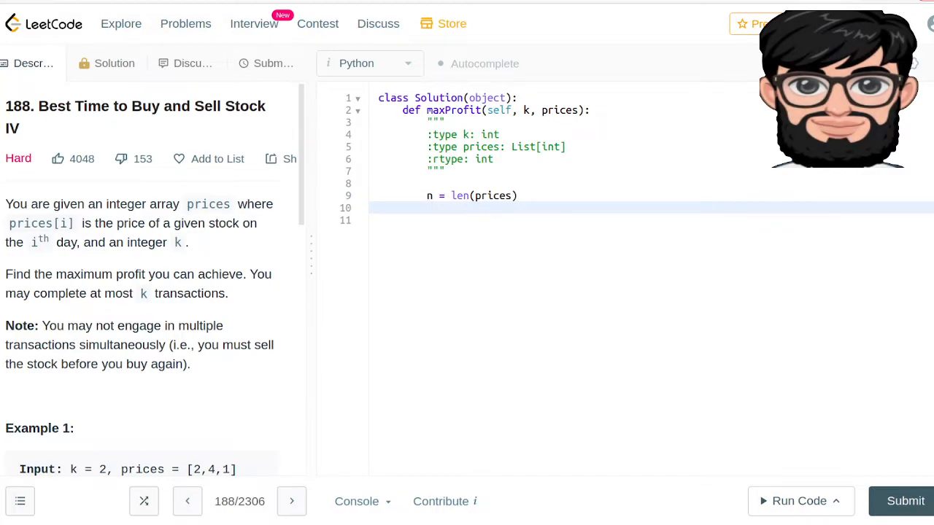
text(if)
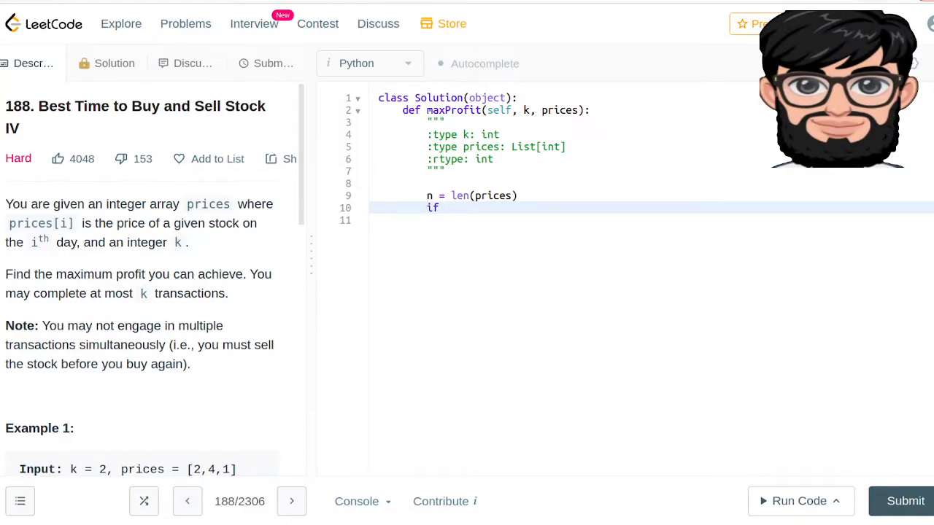
text(n)
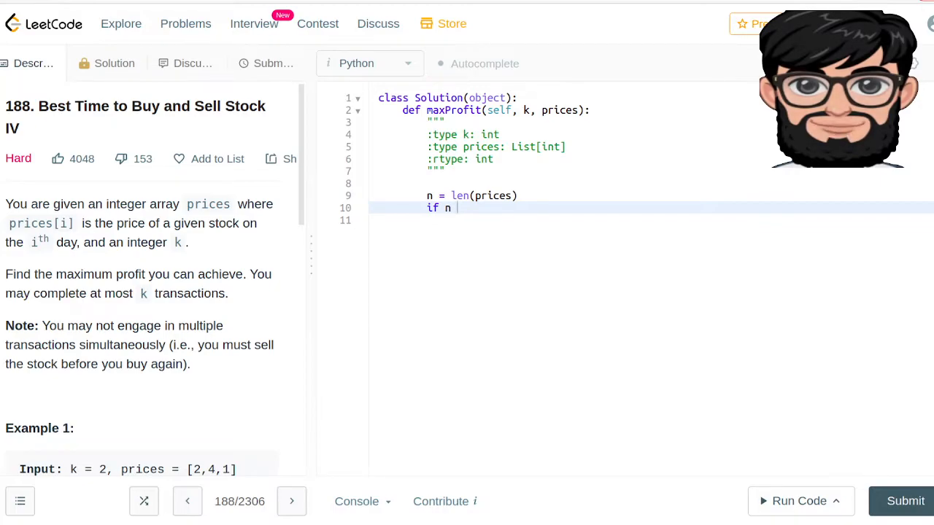
text(< 2:)
click(650, 219)
text(return)
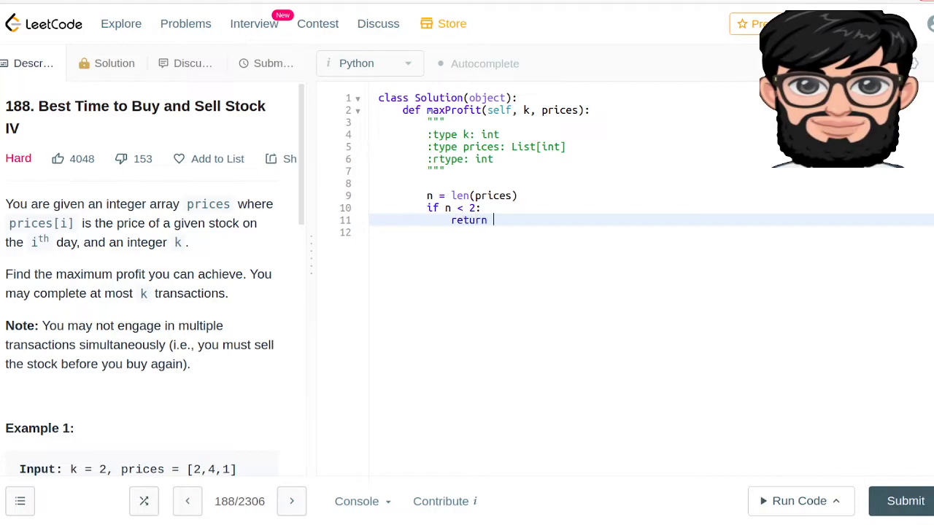
text(0)
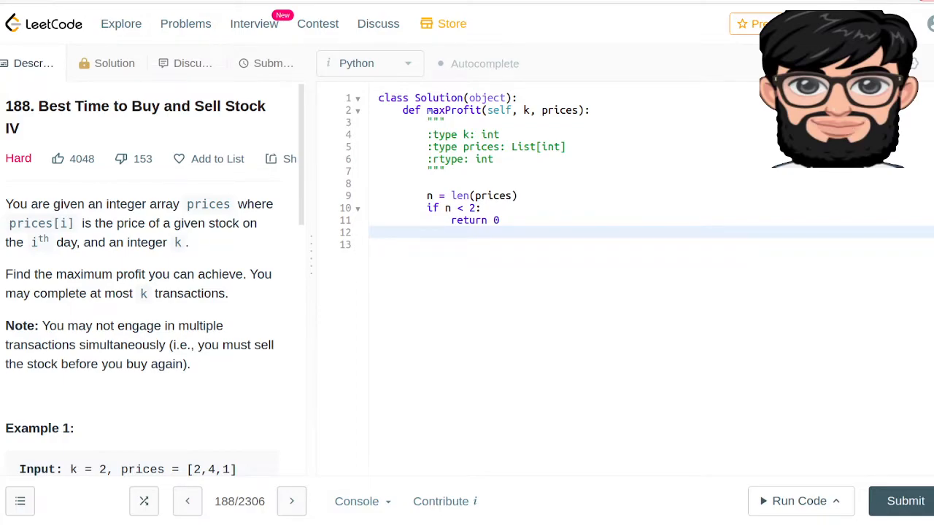
- Add the k >= n // 2 branch with maxProfit and a loop over range(n-1)
text(if)
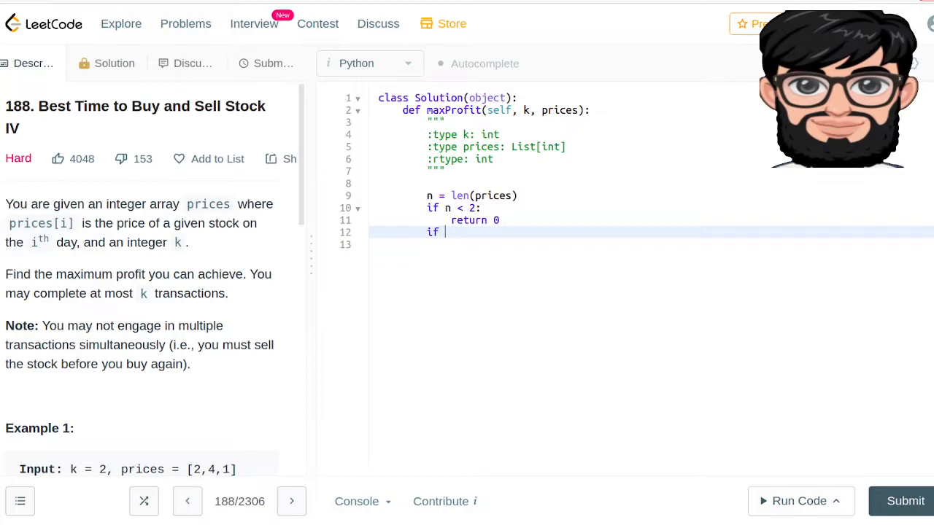
text(k)
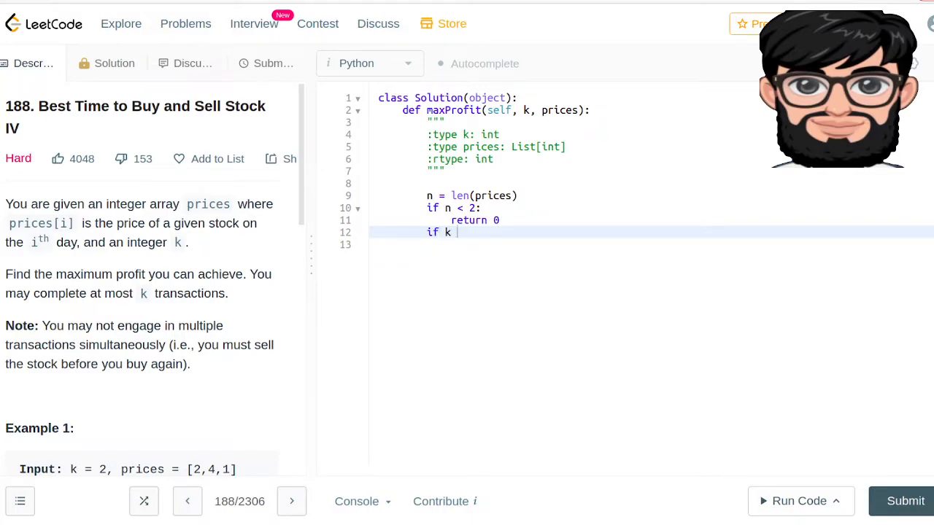
text(>=)
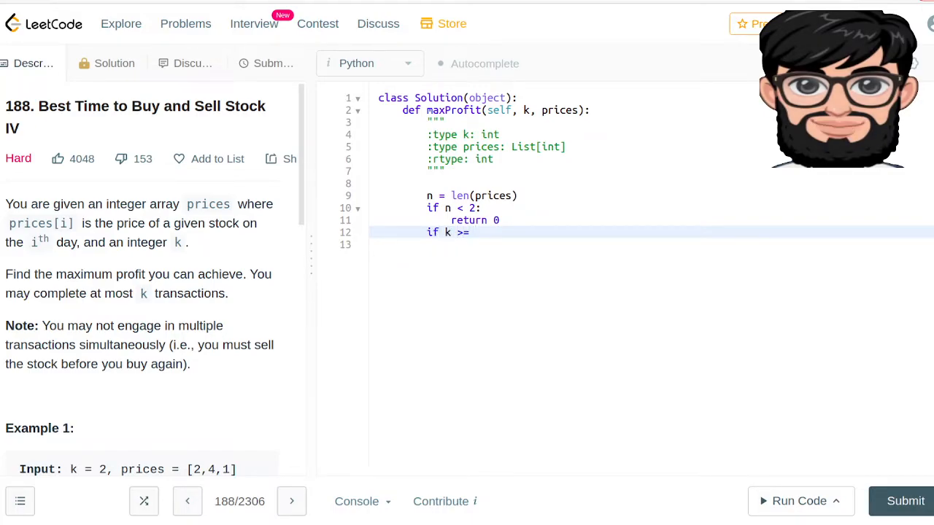
text(n //)
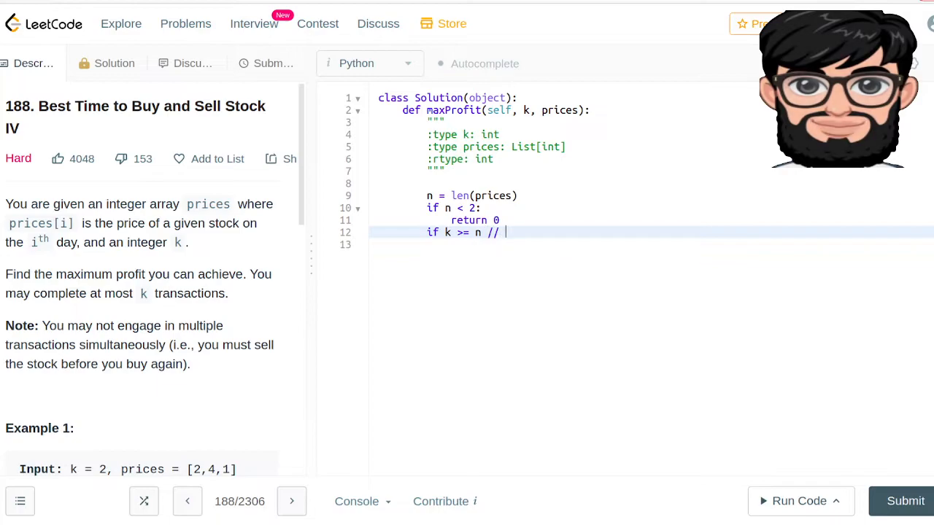
key(enter)
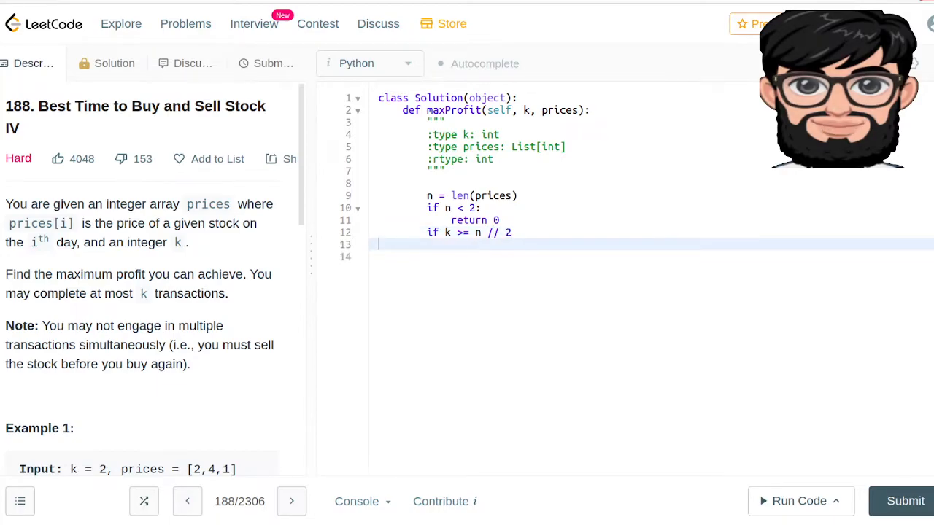
text(:)
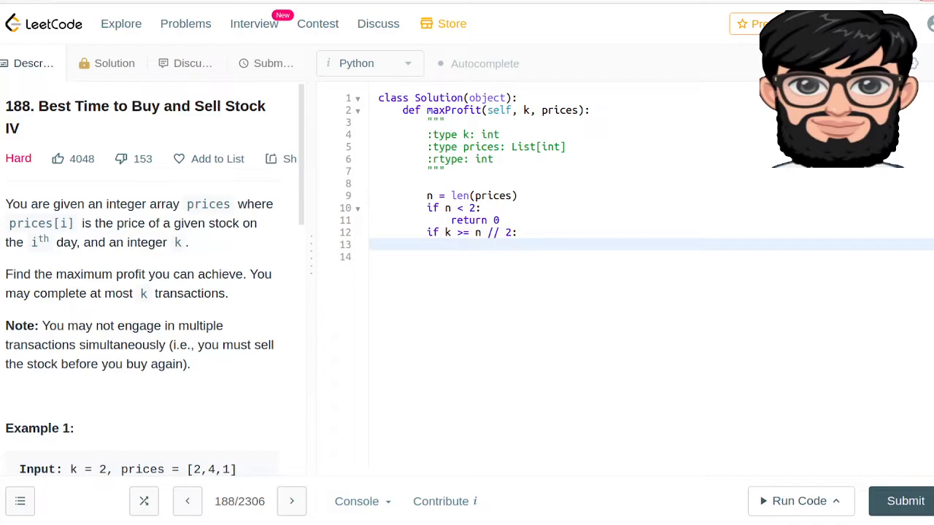
text(maxProfit = 0)
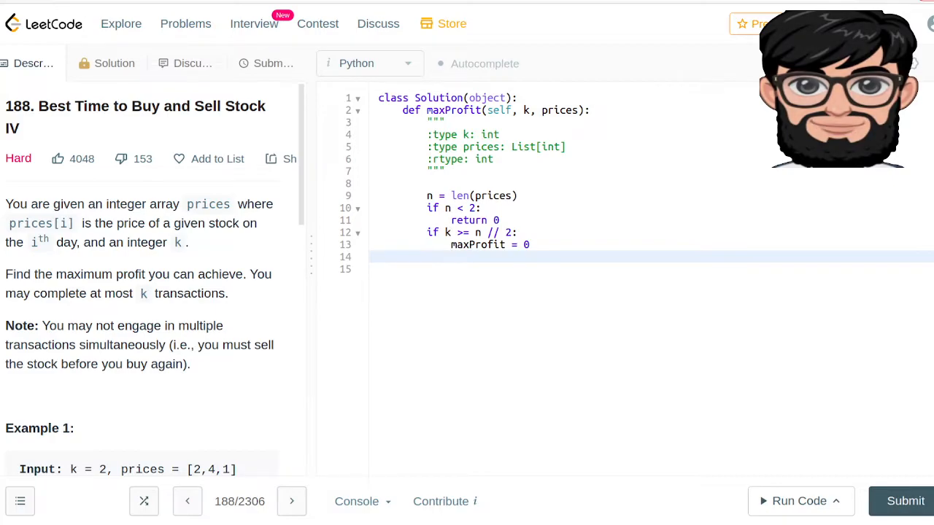
text(for i in range)
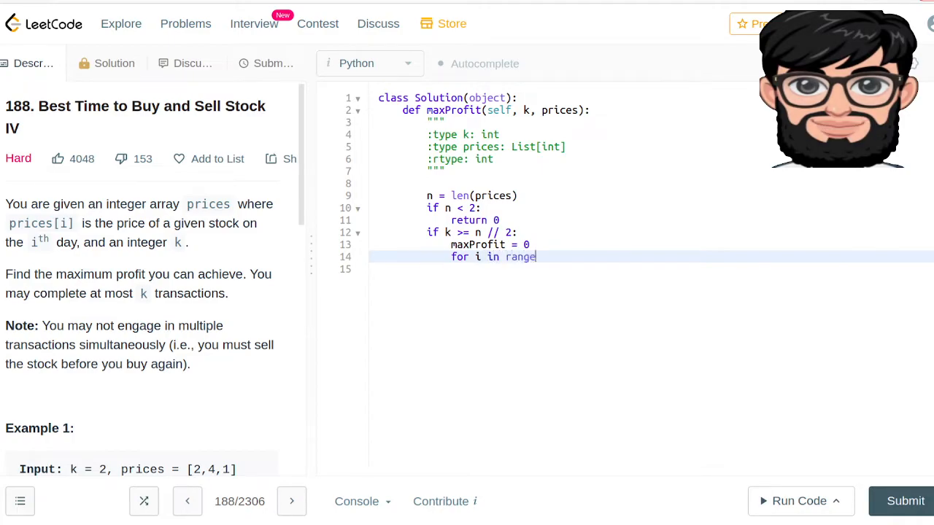
text(()
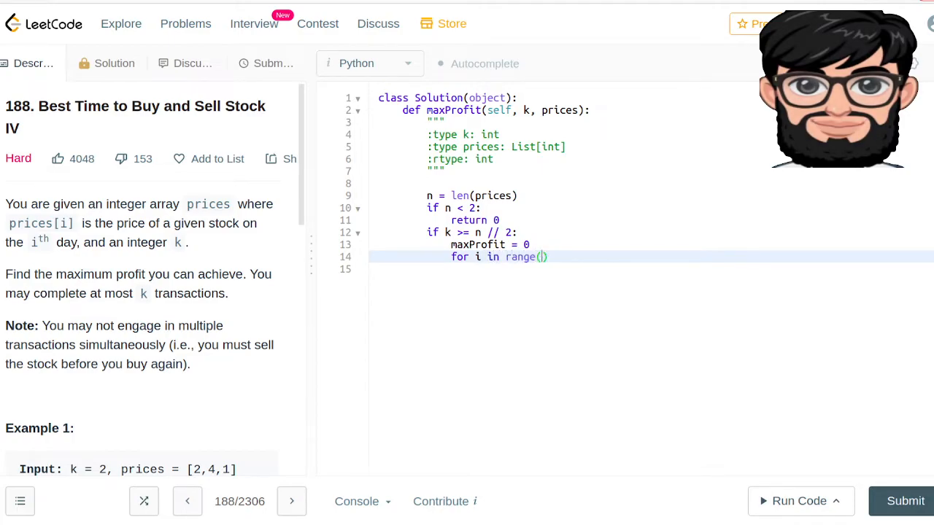
text(n-1)
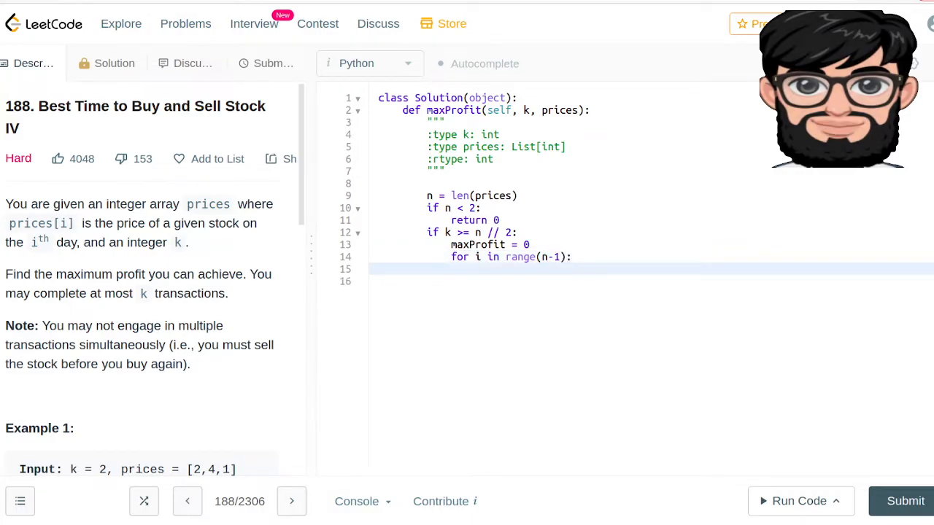
- Add max(prices[i+1] - prices[i], 0) to maxProfit in the loop, then return maxProfit
text(maxPr)
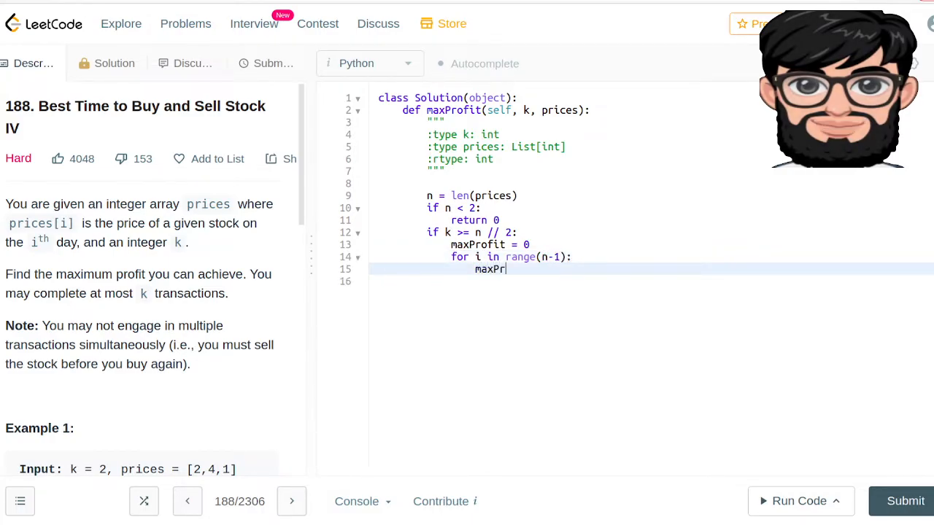
text(ofit =)
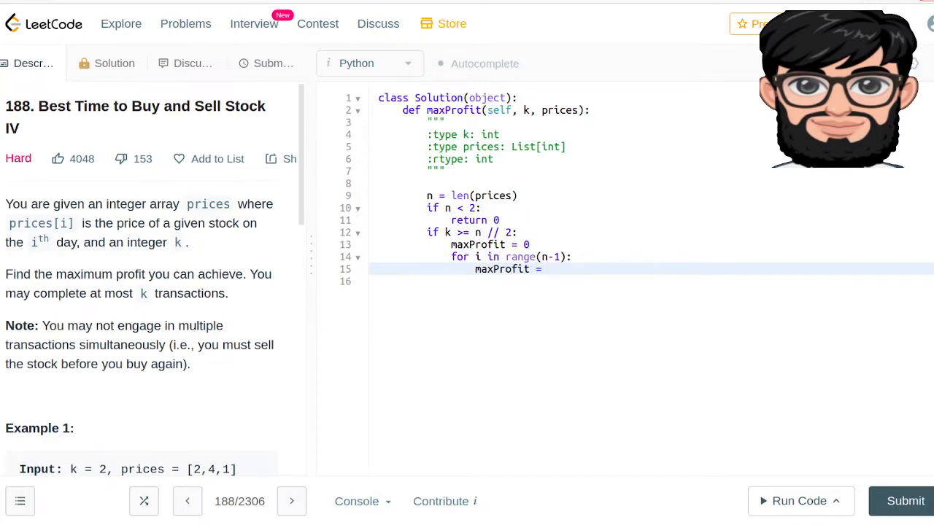
text(+)
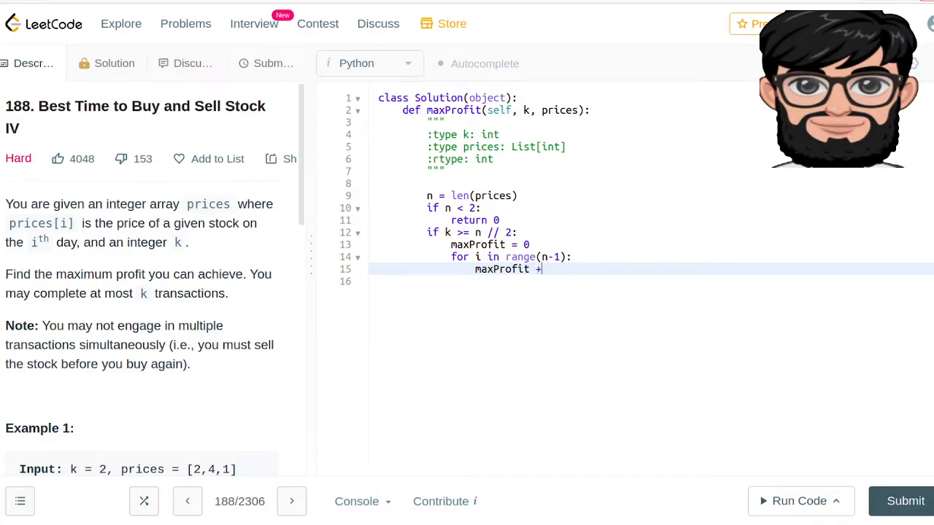
text(=)
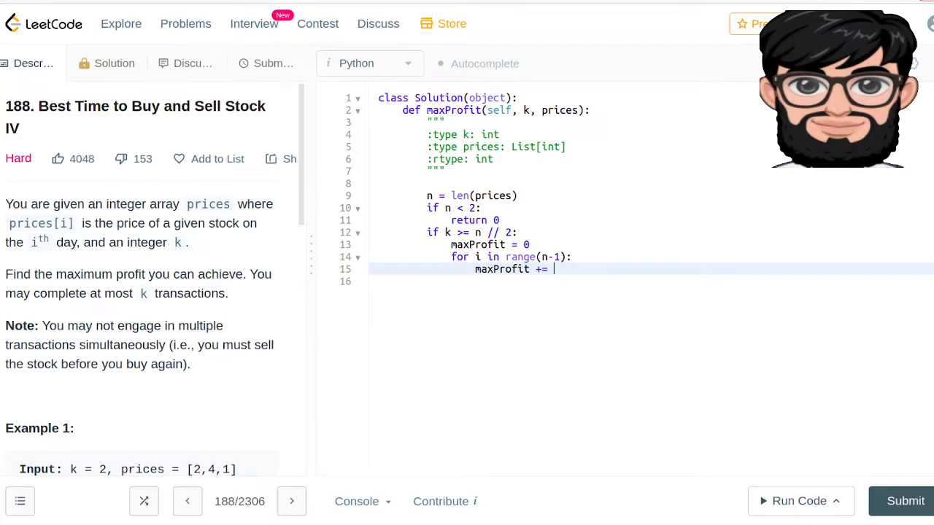
text(max())
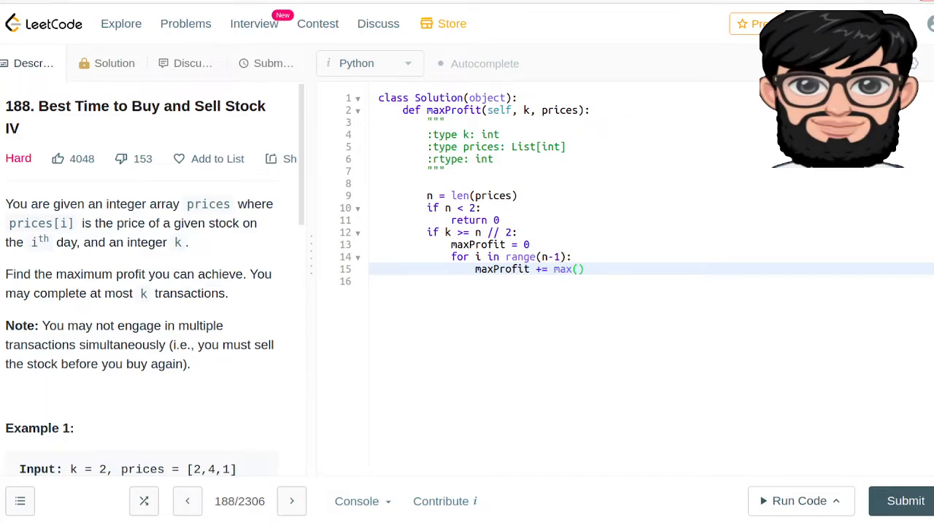
text(prices[)
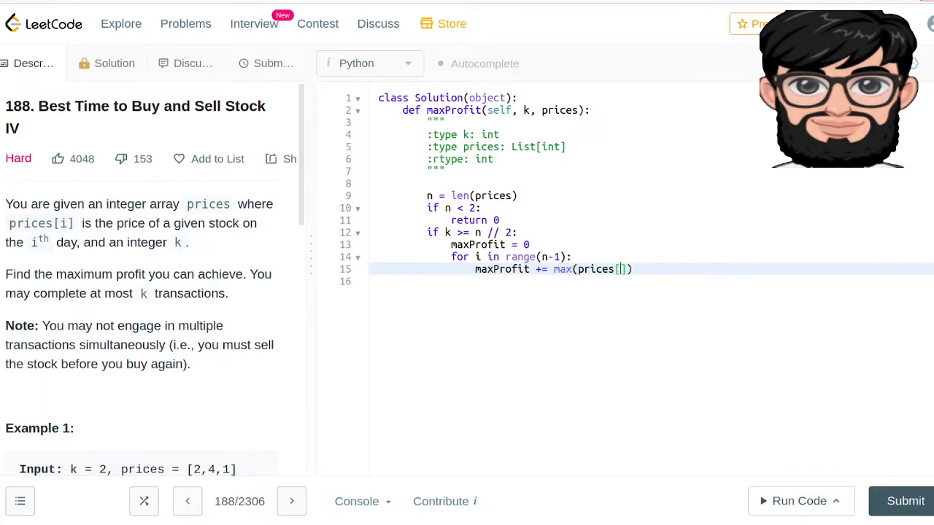
text(i+)
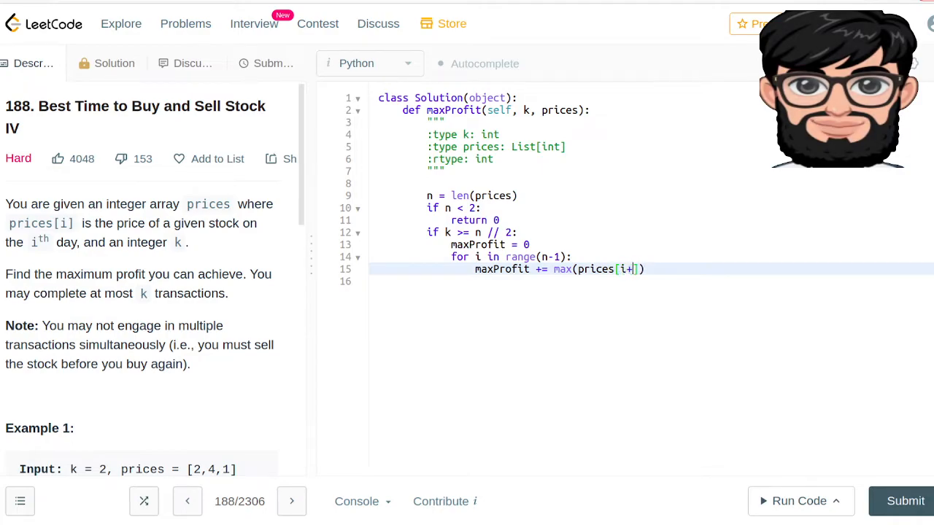
text(1],)
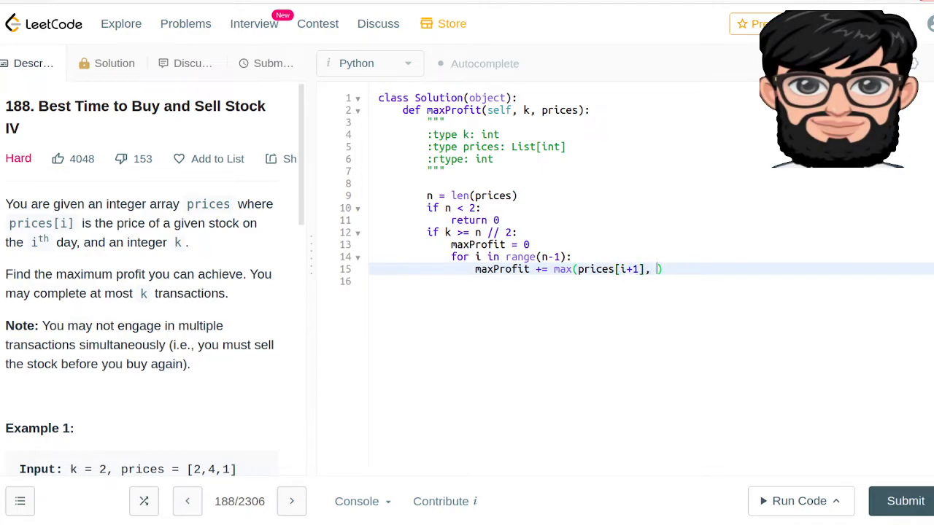
text(prices[])
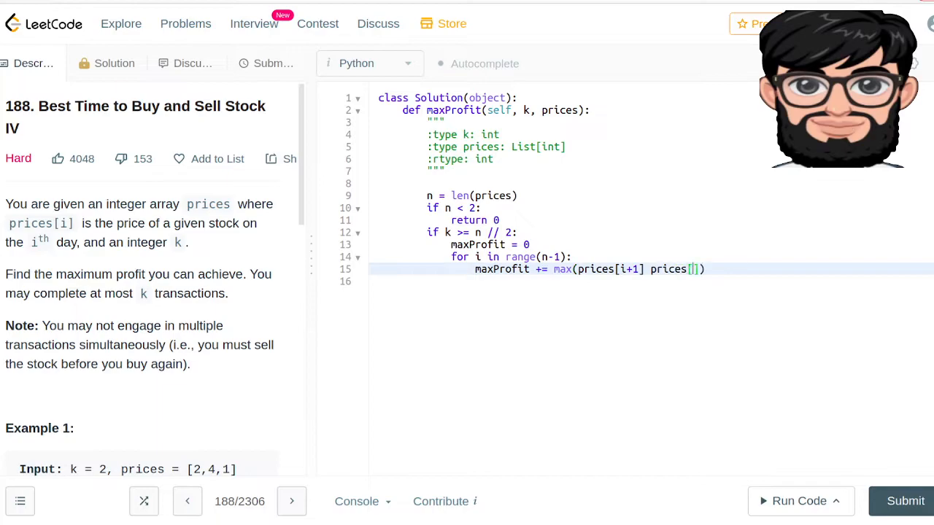
text(i)
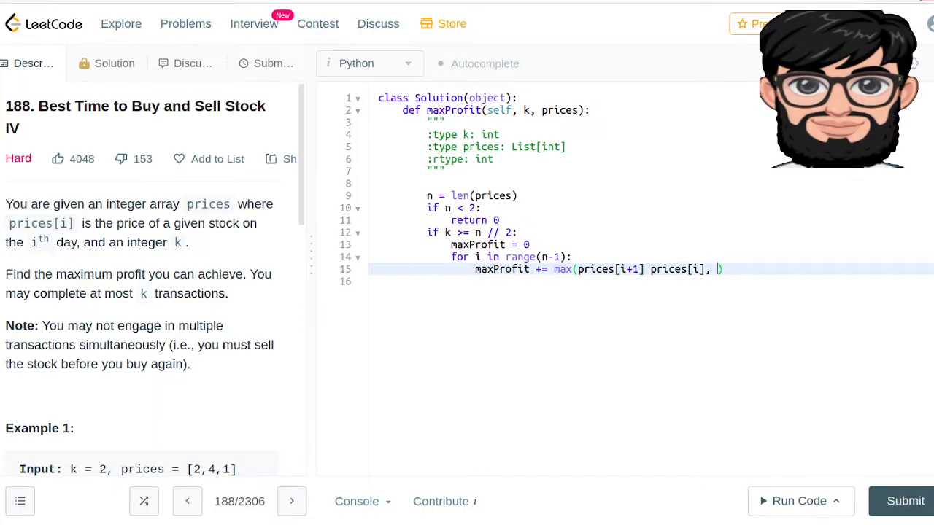
text(0))
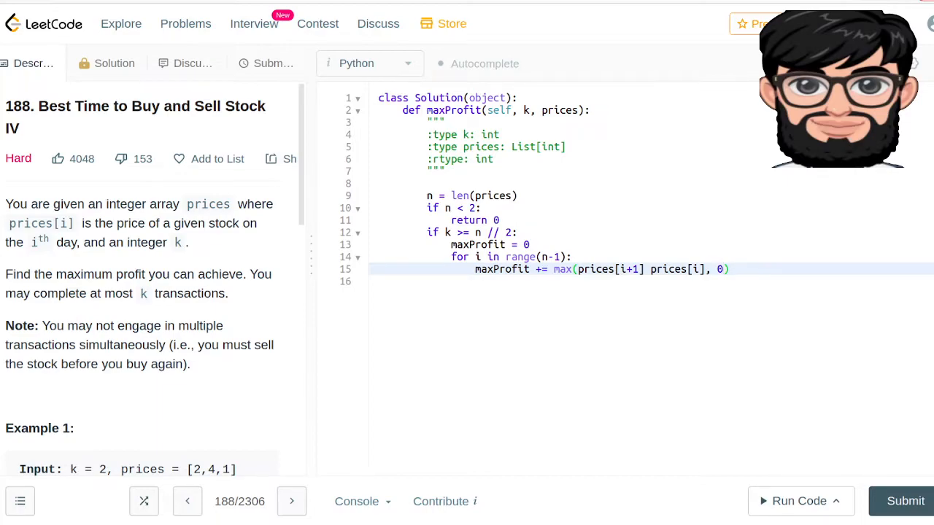
text(return)
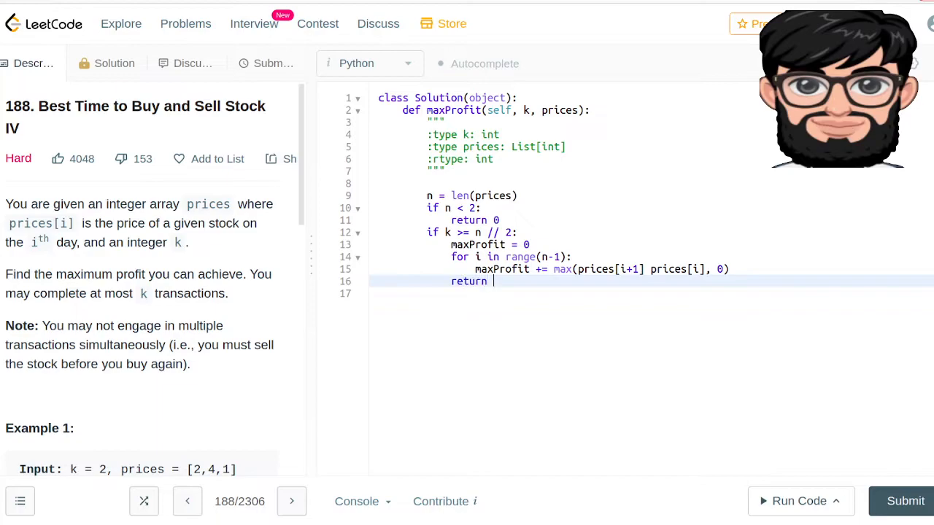
text(maxProfit)
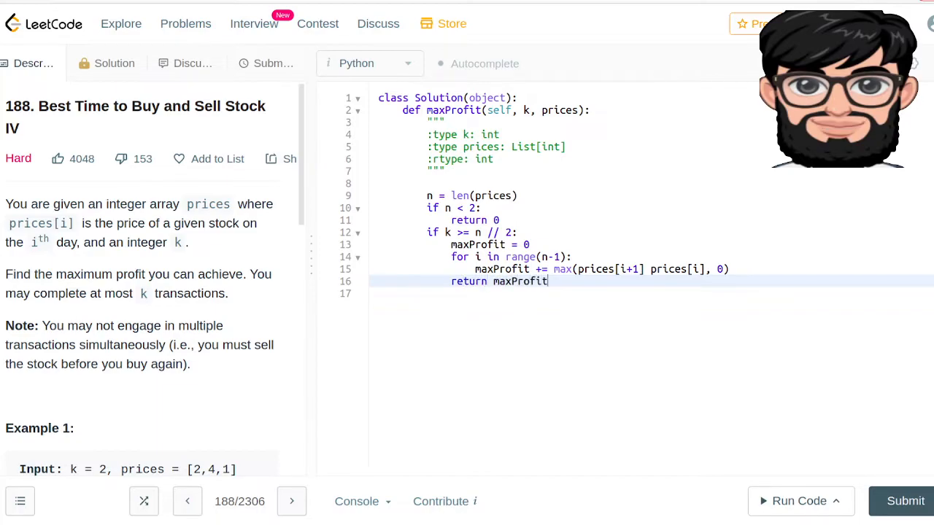
key(Enter)
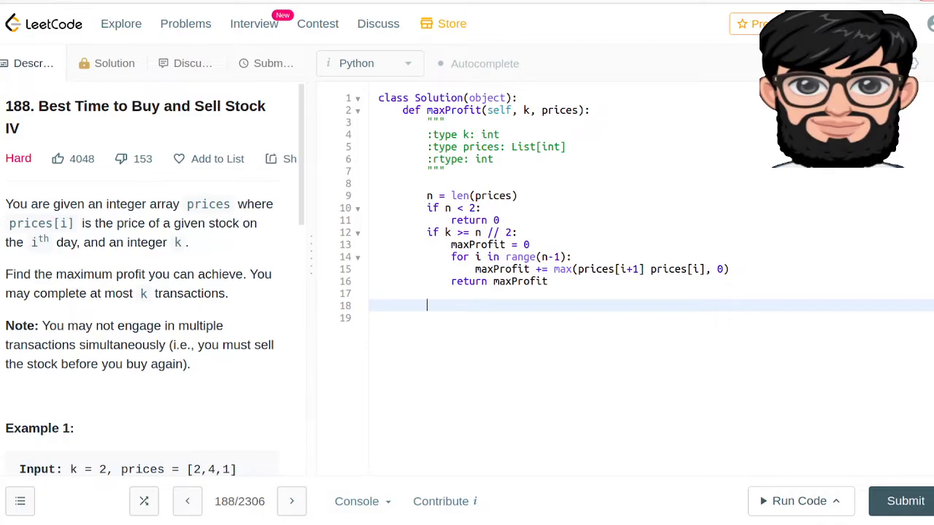
- Create dp = [[0 for _ in range(k+1)] for _ in range(n)]
text(dp =)
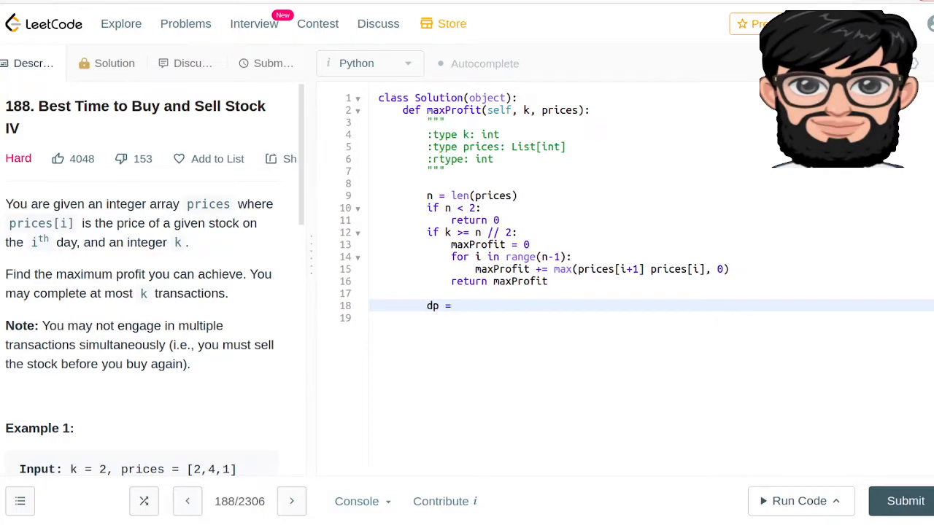
text([[0]])
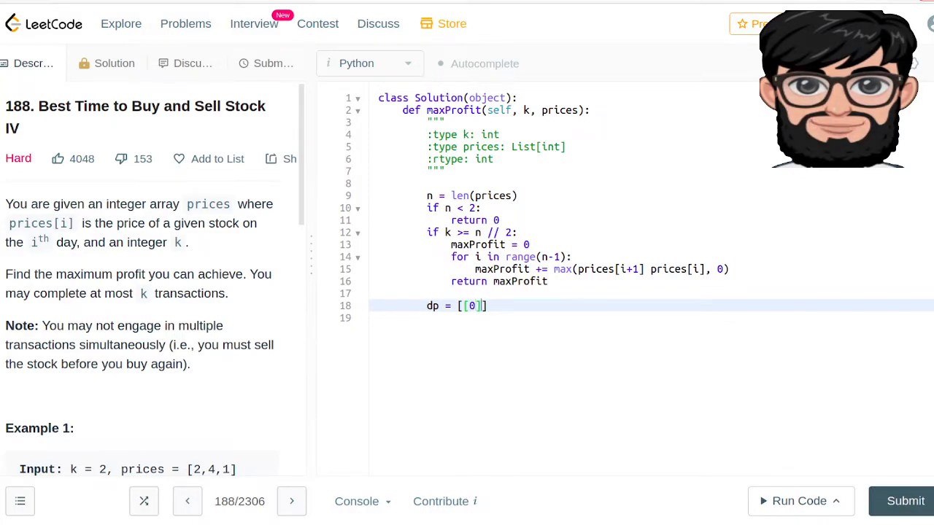
text(for _ in)
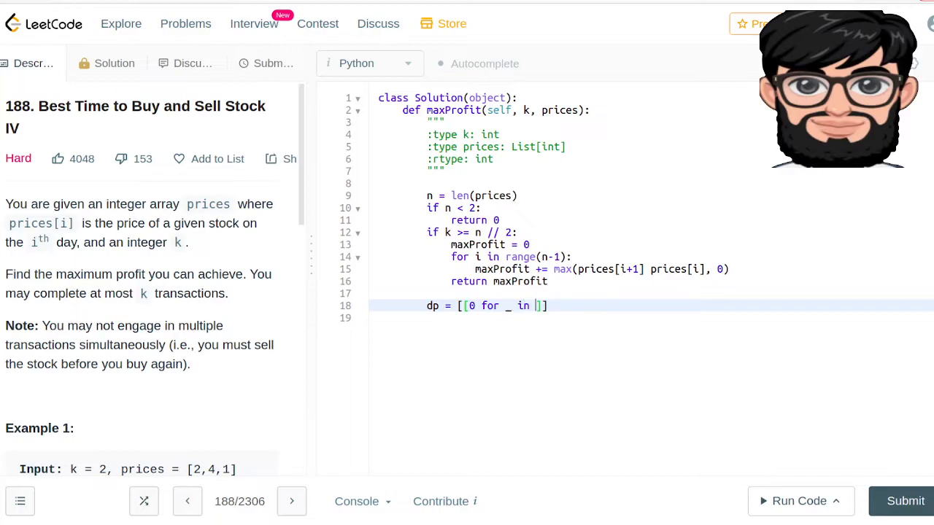
text(range())
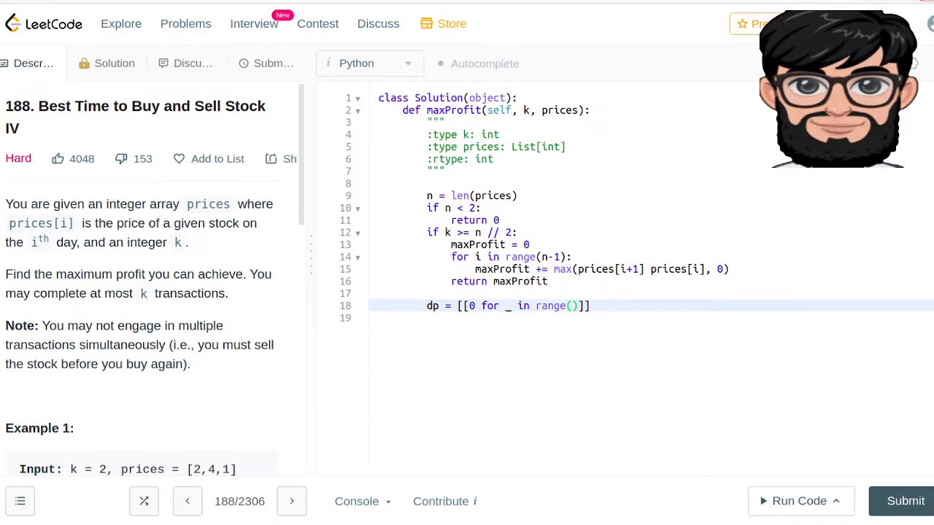
text(k+1)
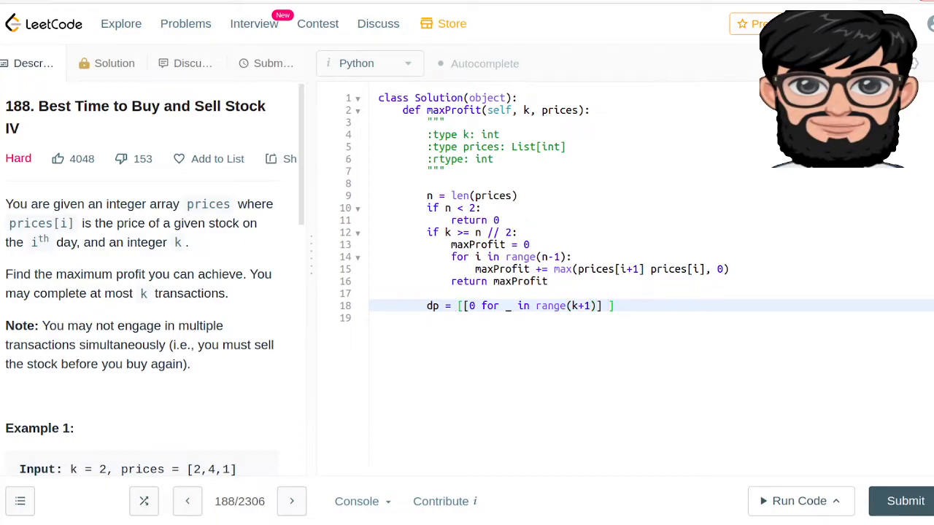
text(for _ f)
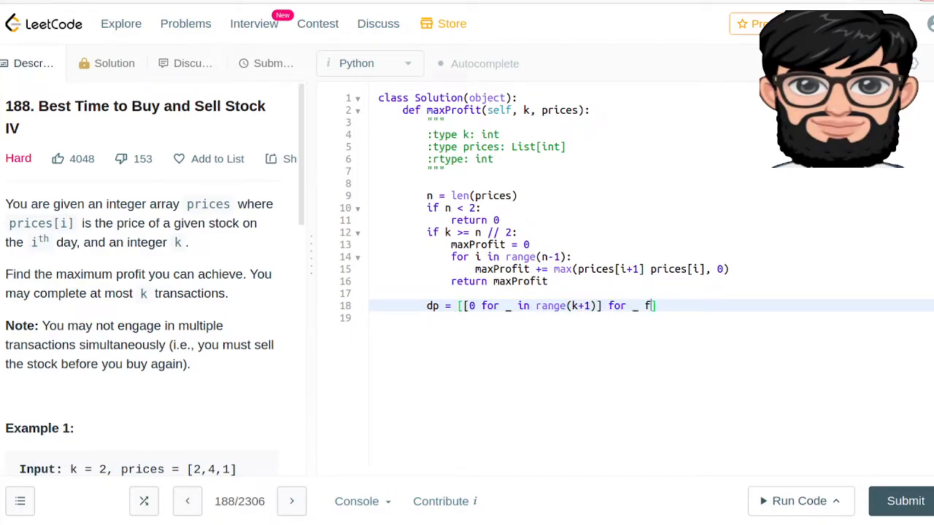
text(range(n)
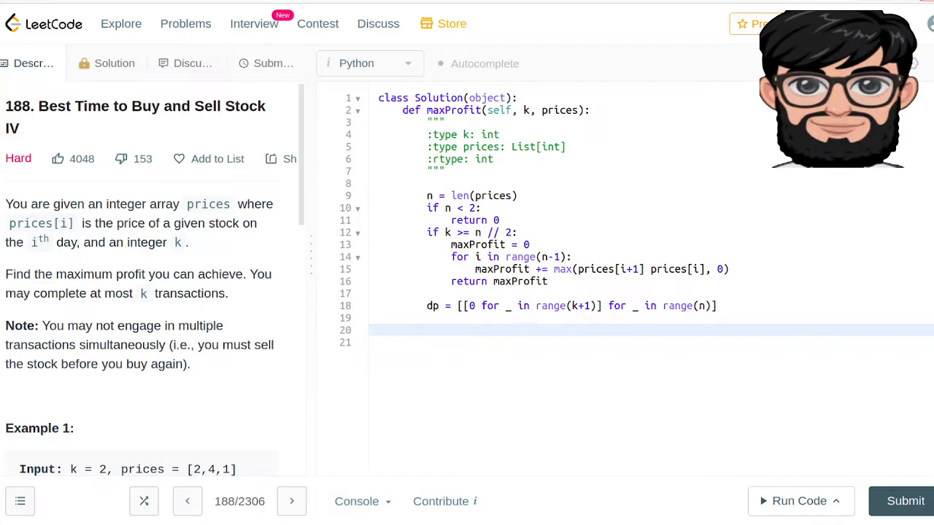
- Below the table, add loops for k1 in range(1, k+1) and i in range(1, n)
click(427, 329)
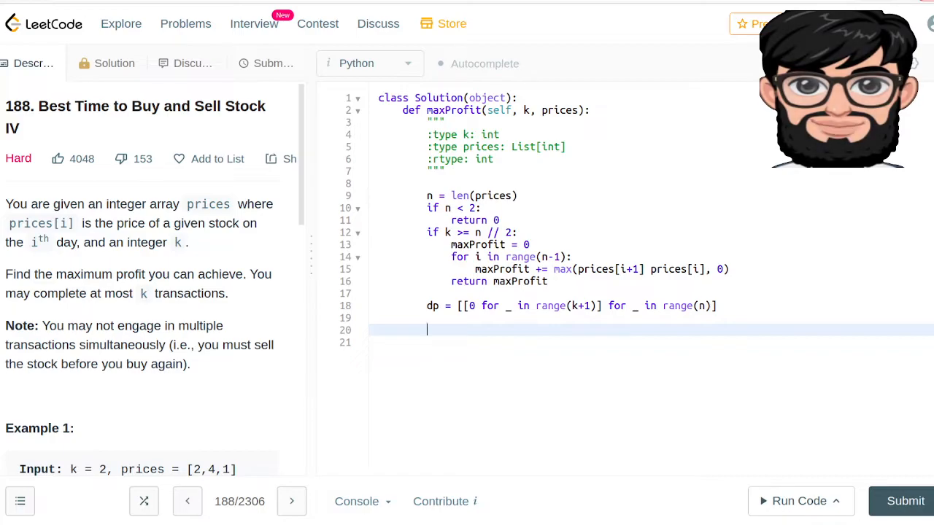
text(for)
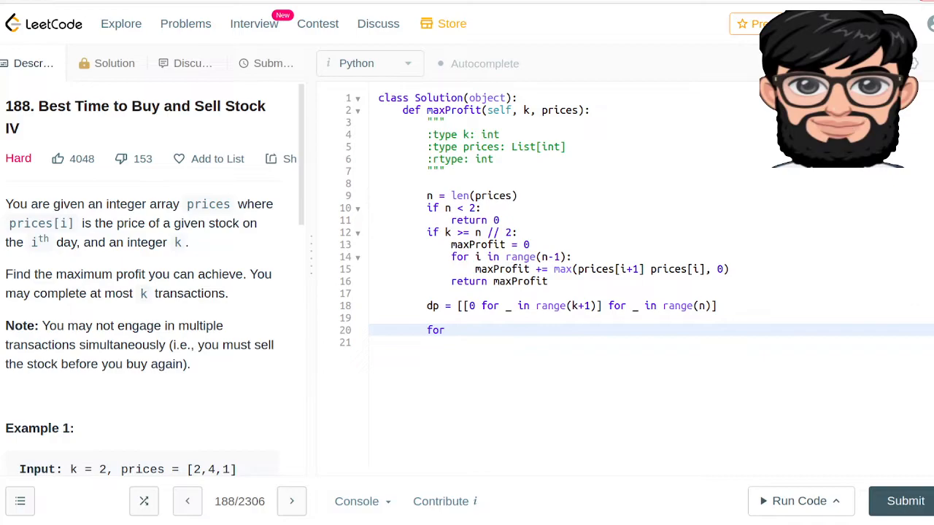
text(k1)
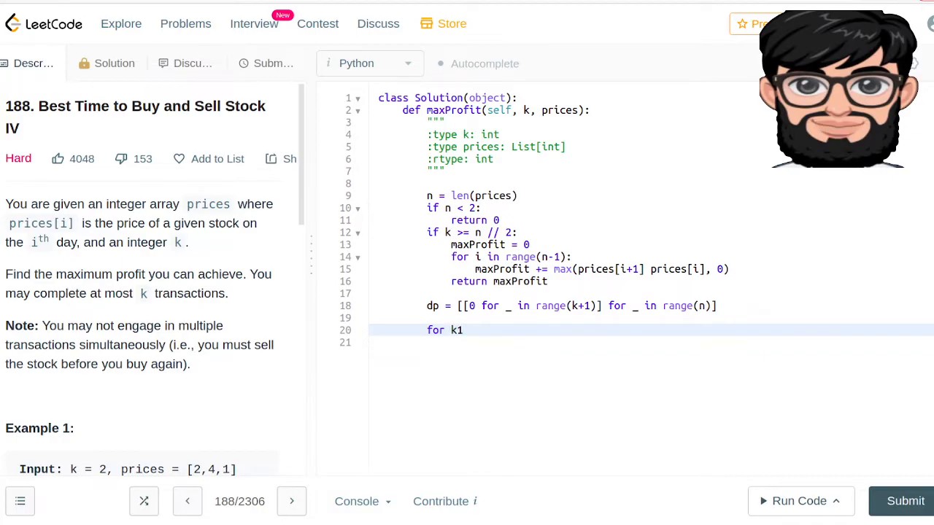
text(in range())
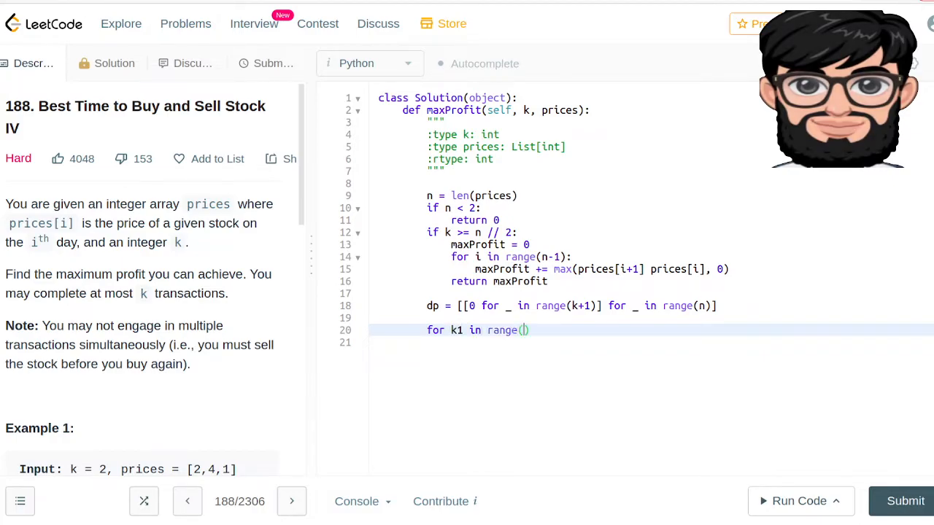
text(1,)
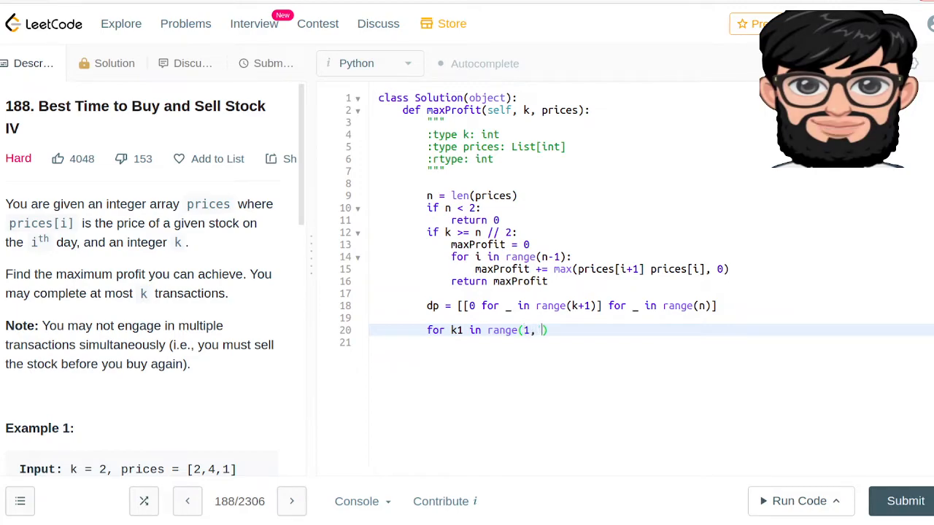
text(K)
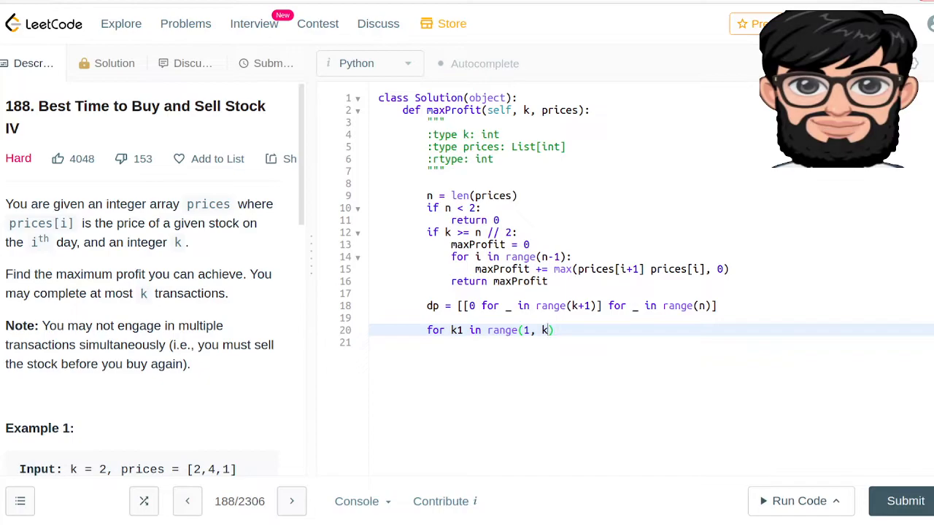
text(+1):)
click(653, 342)
text(for i in range()
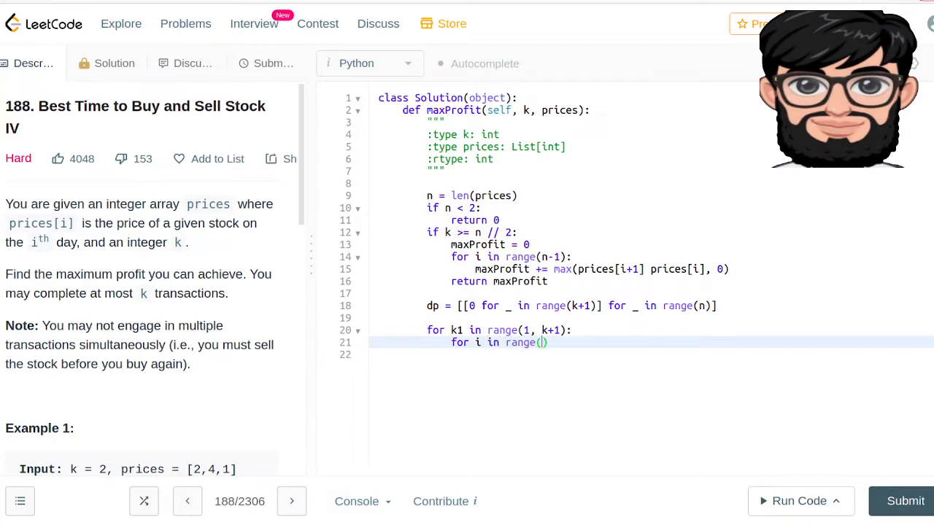
text(1, n)
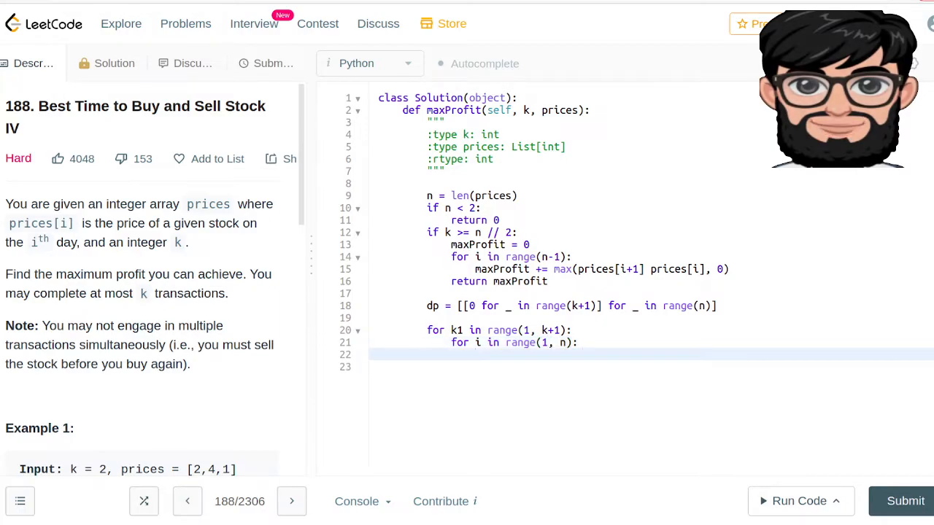
click(475, 354)
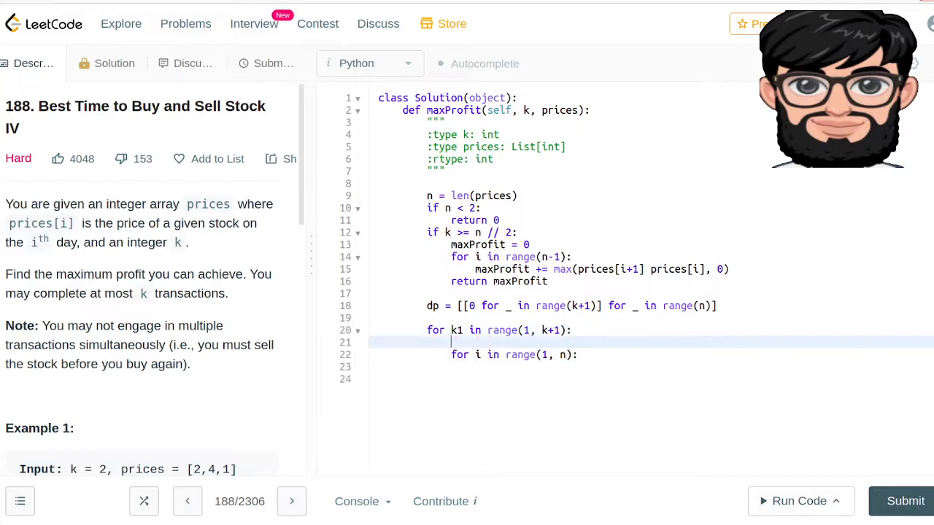
- Add localMax = -prices[0] under the k1 loop, removing the doubled minus sign
text(loc)
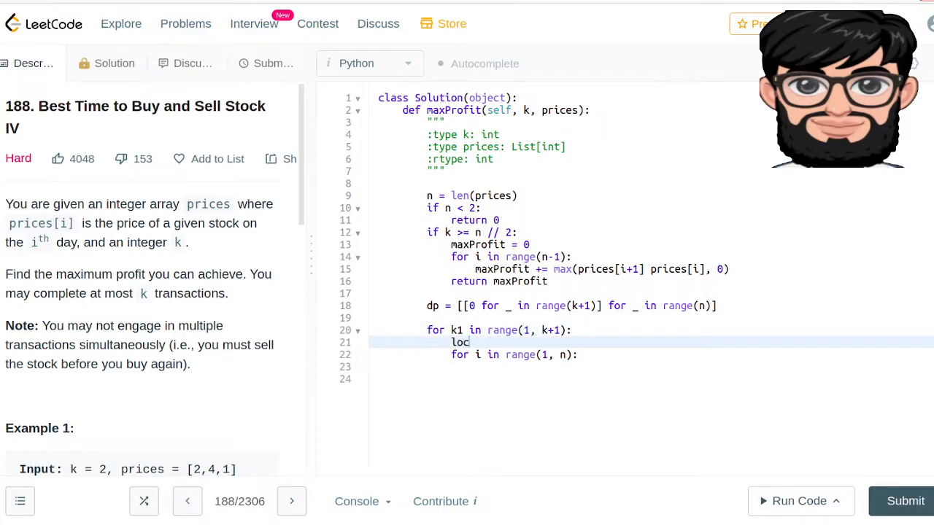
text(alMax =)
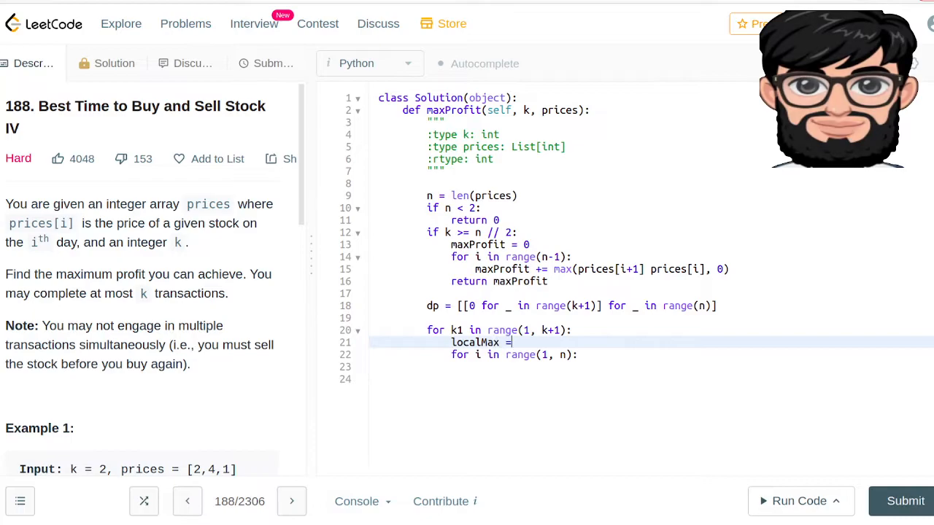
text(-)
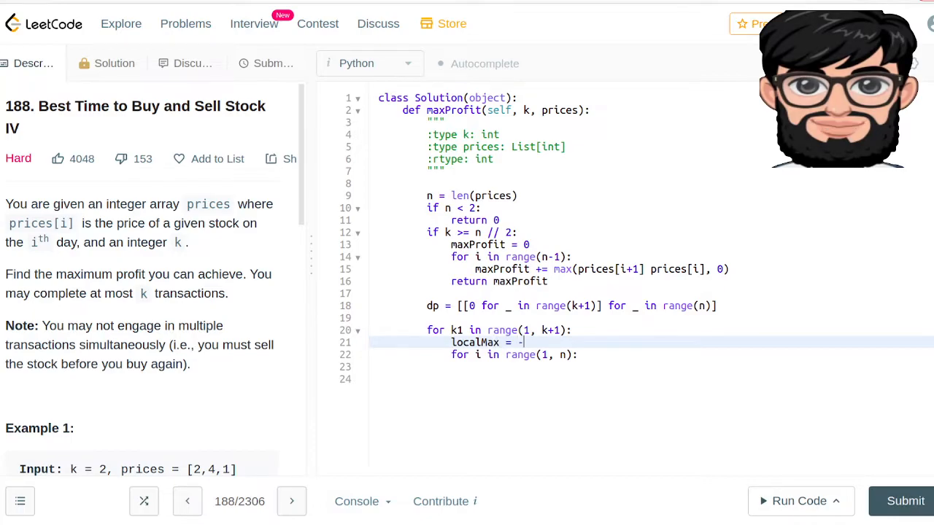
text(-)
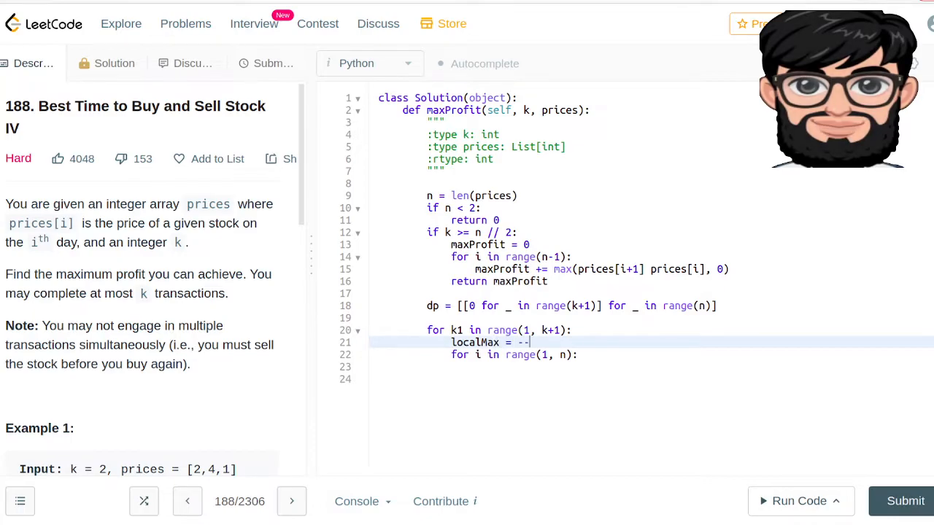
key(Backspace)
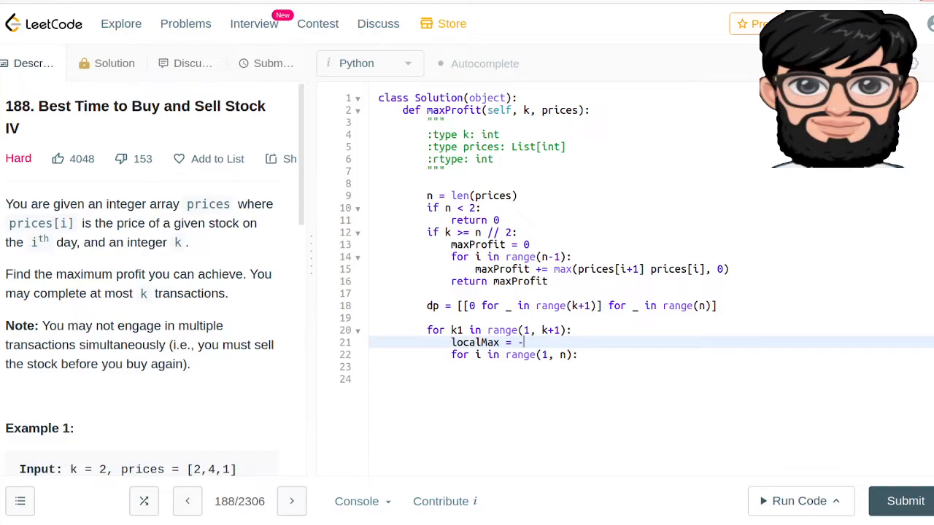
text(prices[])
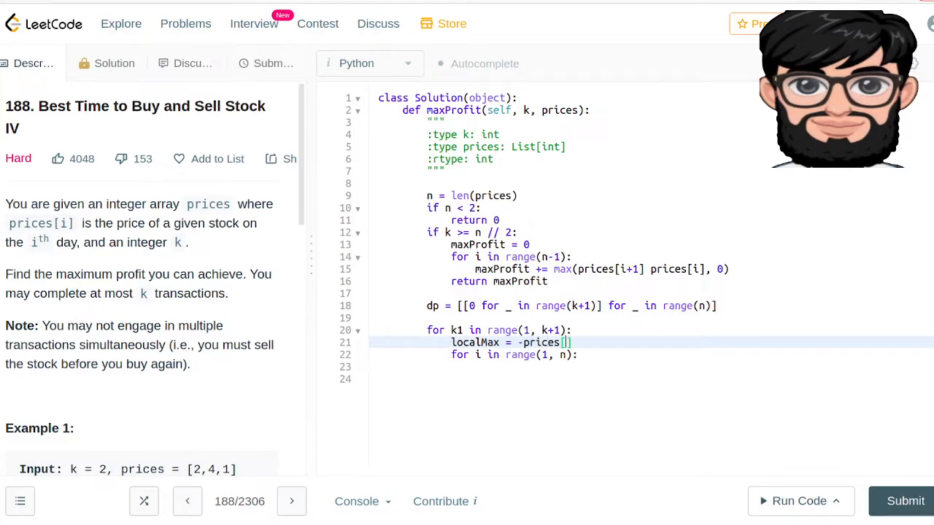
text(0)
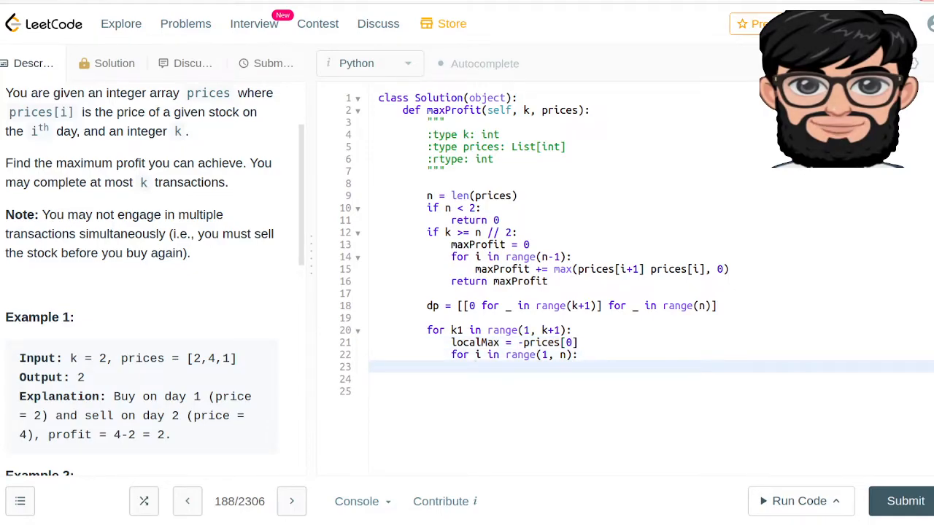
- Start the dp[i][k1] = assignment line inside the day loop
text(dp[i])
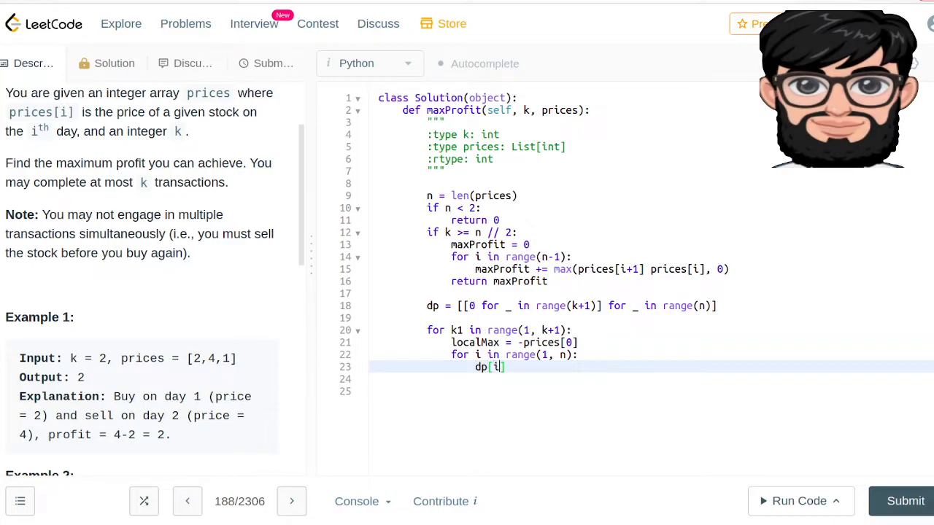
text([i])
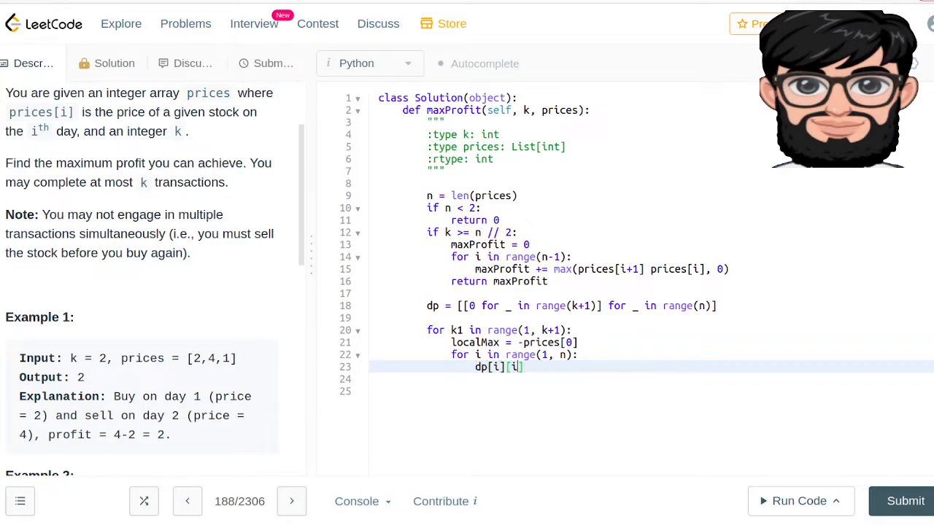
text(k1)
click(652, 378)
text(loc)
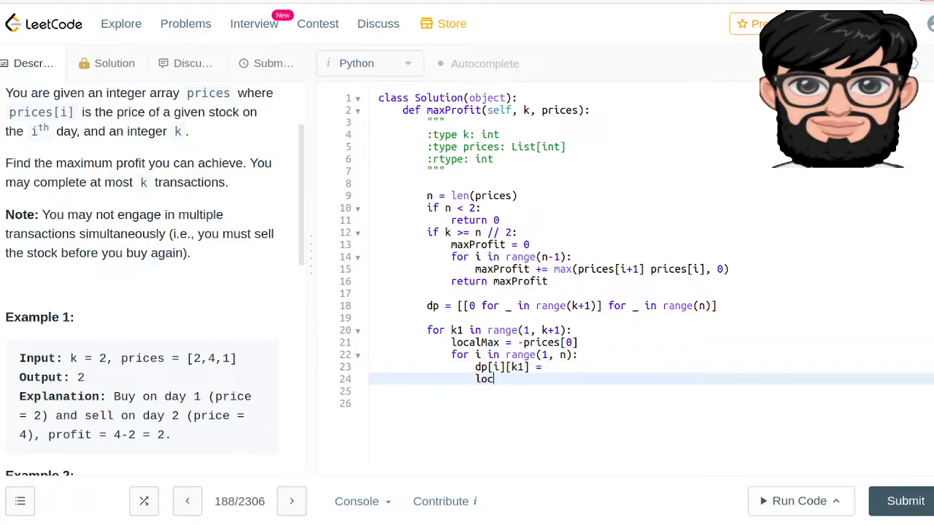
text(alMax =)
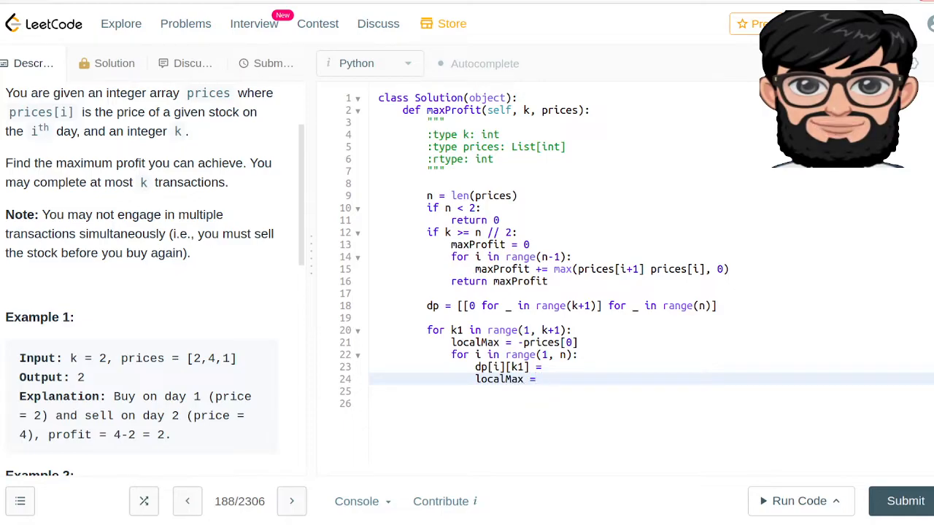
- On line 24, write localMax = max(localMax, dp[i-1][k1-1] - prices[i])
click(541, 378)
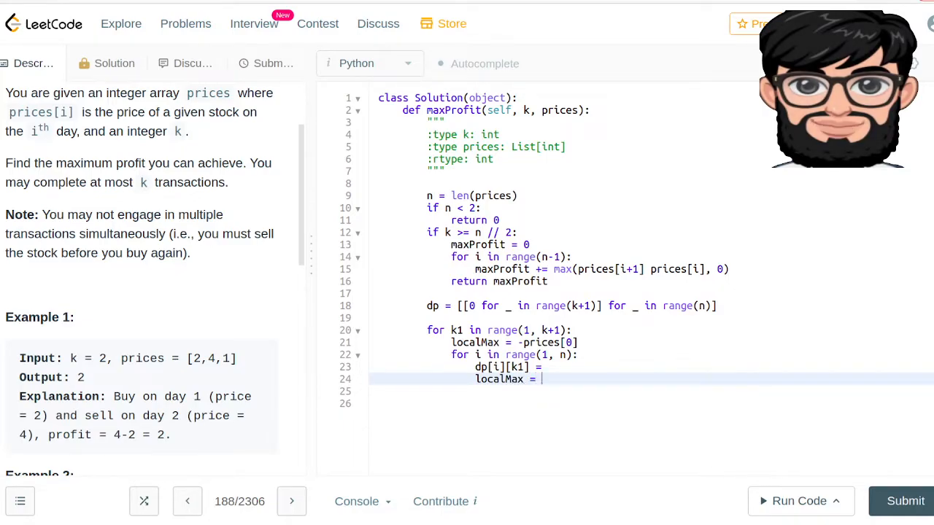
text(max()
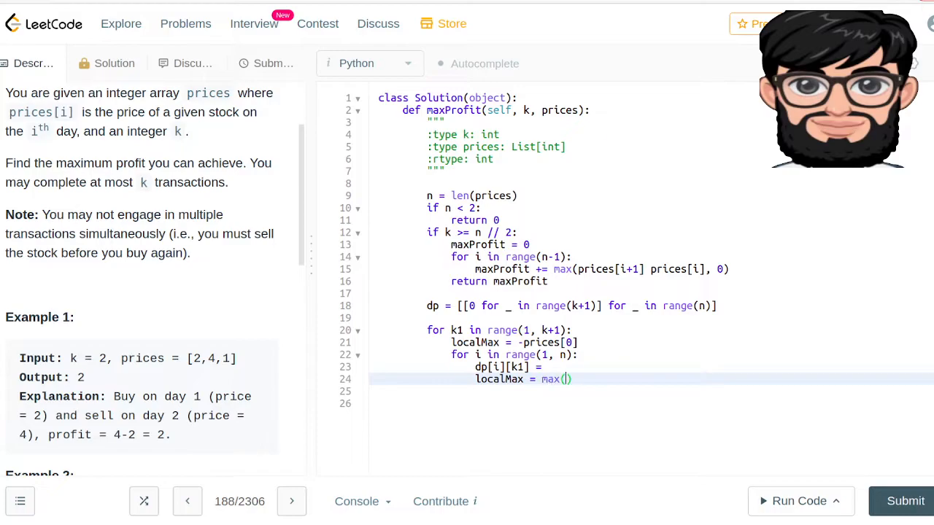
text(localMax,)
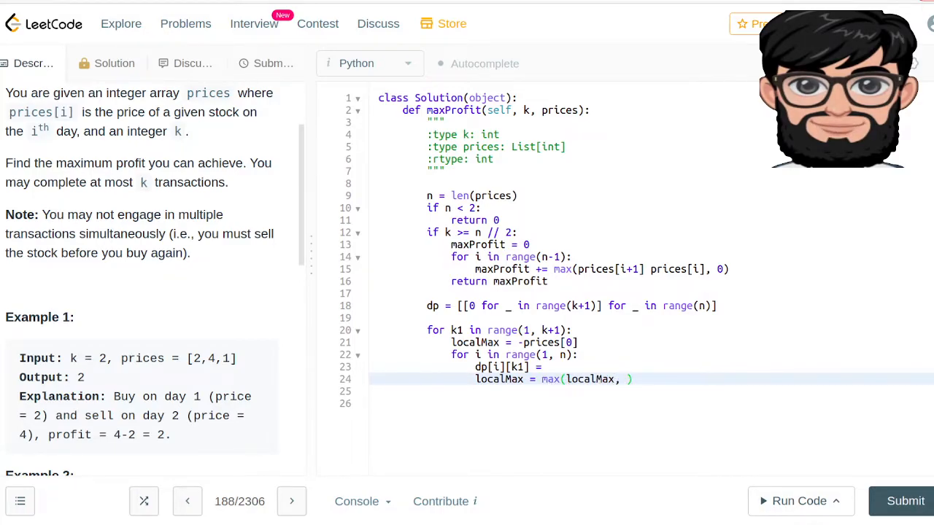
text(dp[])
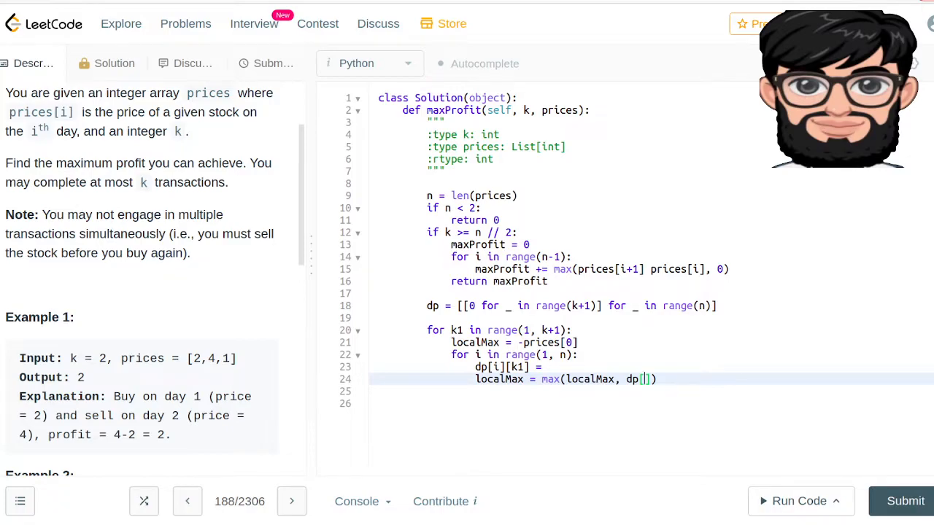
text(-1)
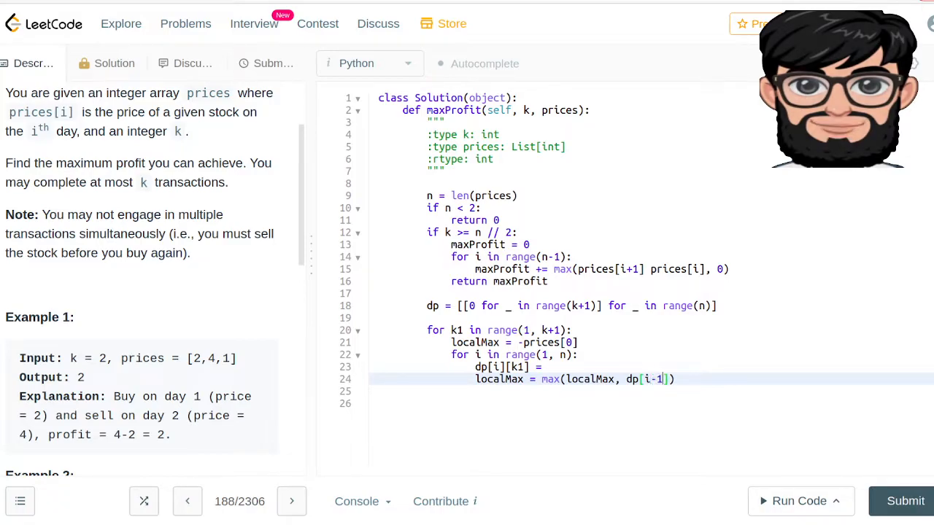
text(k1])
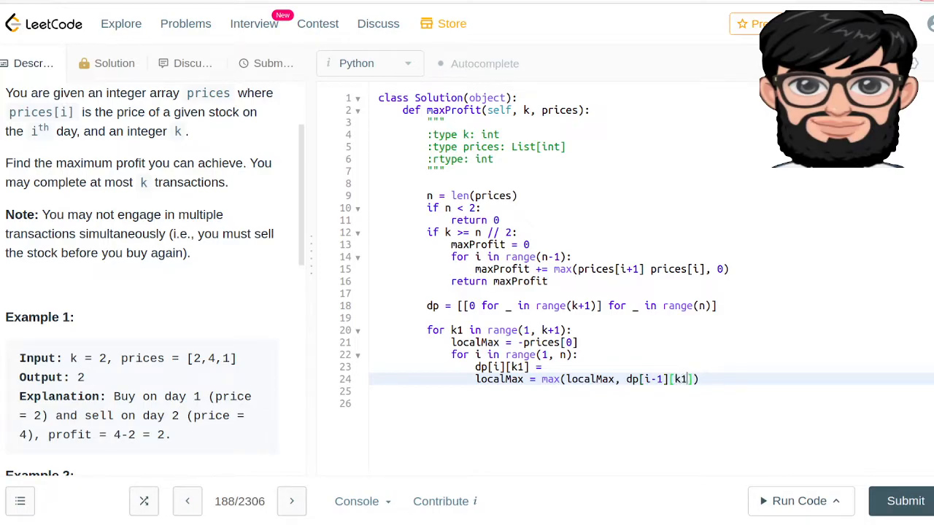
text(-1)
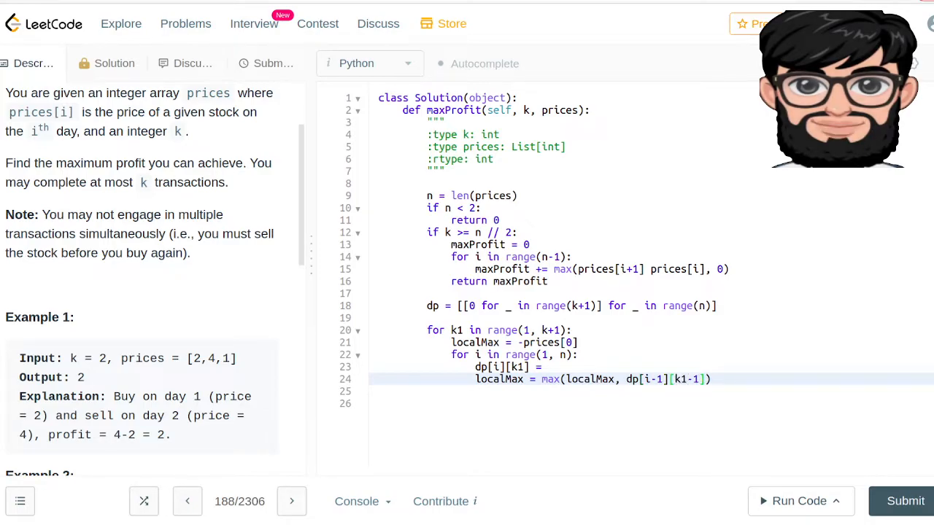
text(" ")
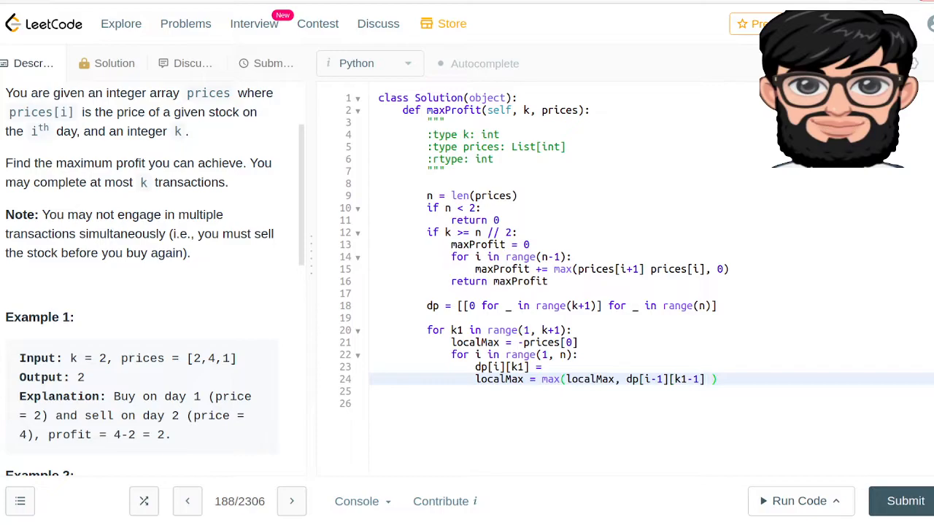
text(-)
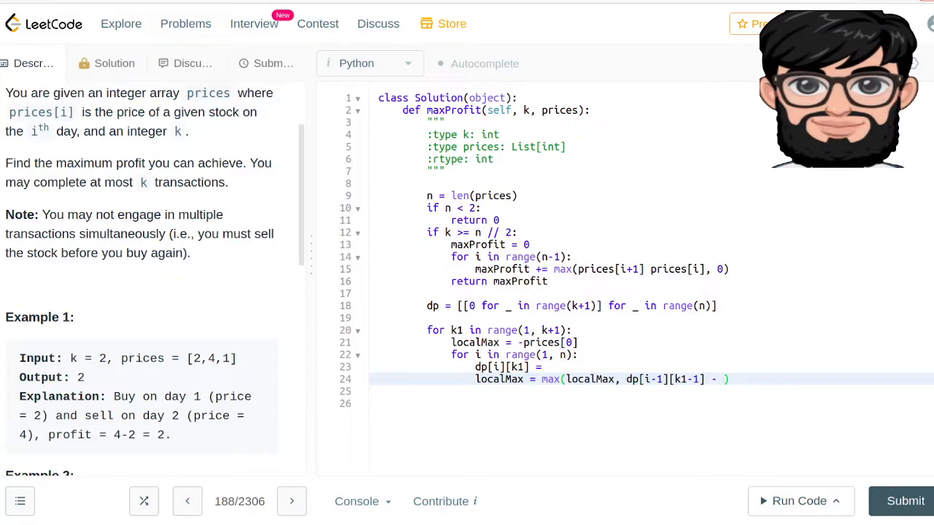
text(prices[i)
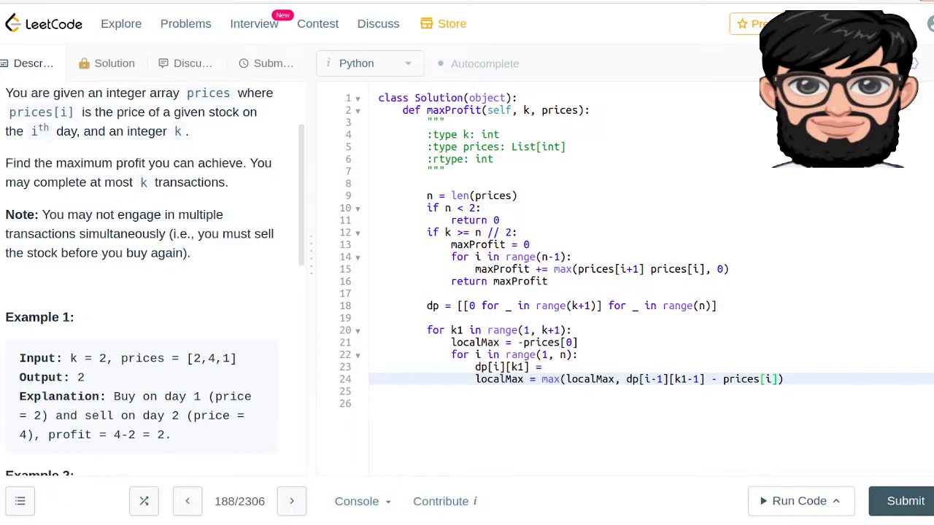
key(Enter)
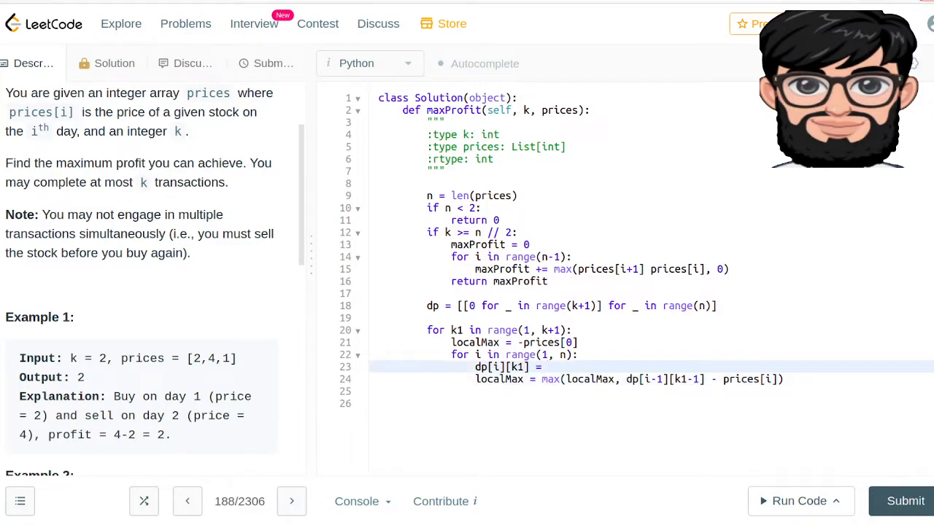
- Finish line 23 as dp[i][k1] = max(dp[i-1][k1], prices[i] + localMax)
text(max)
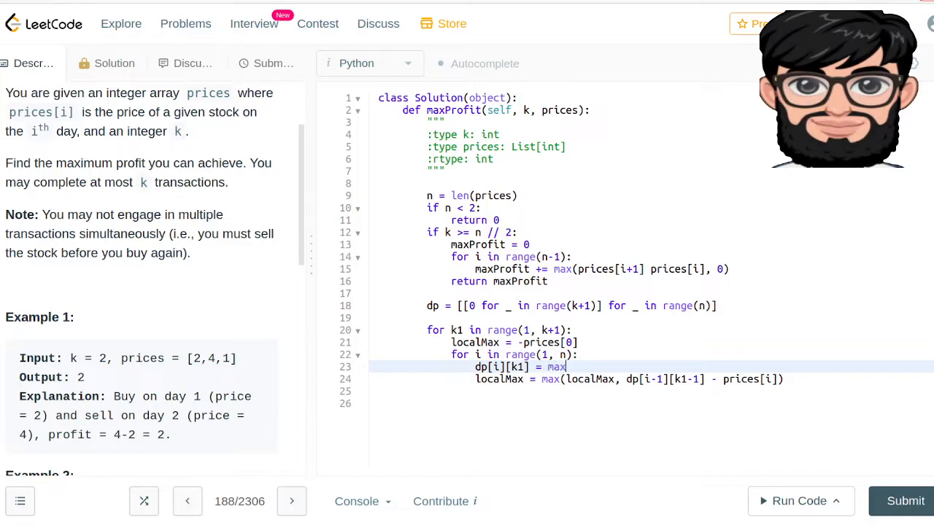
text((dp[])
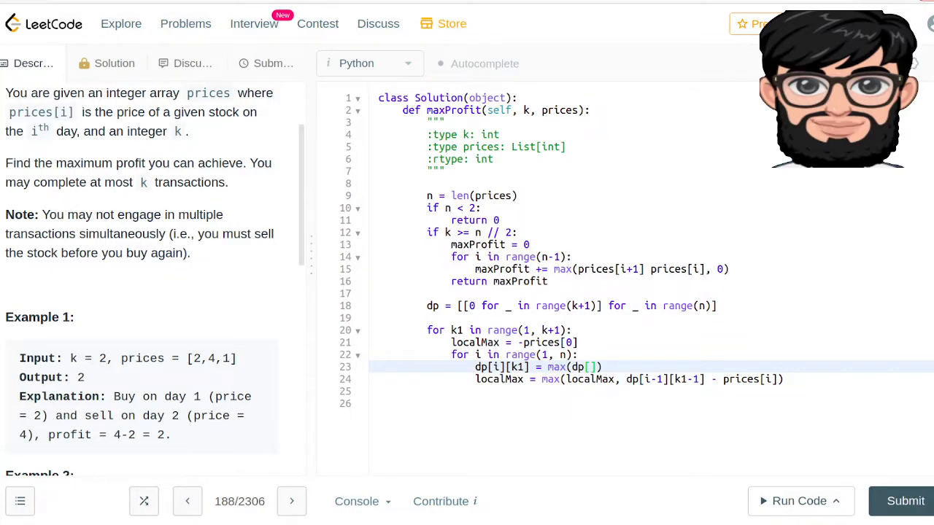
text(i)
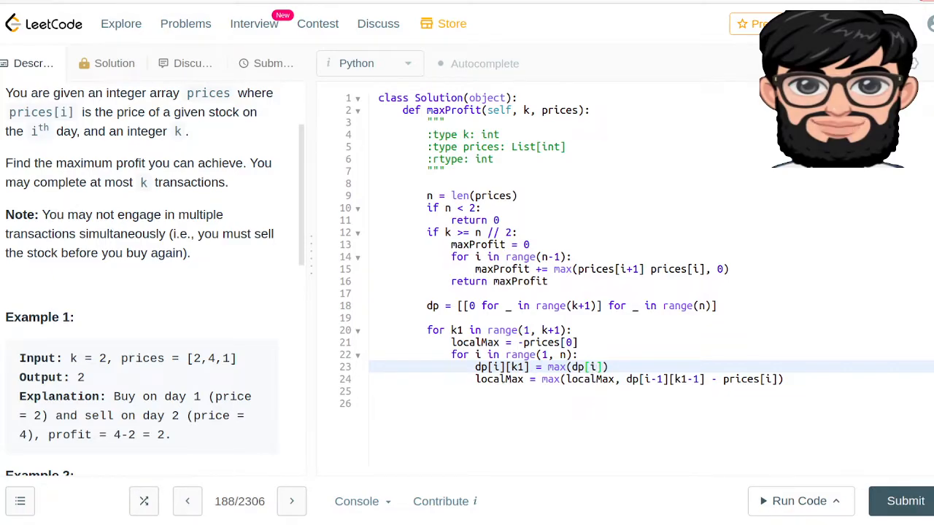
text(-1)
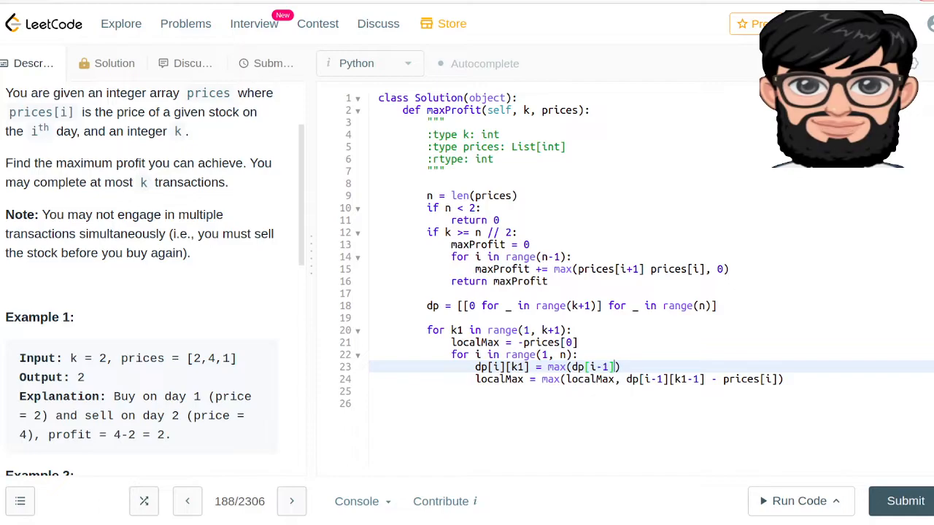
text([k1],)
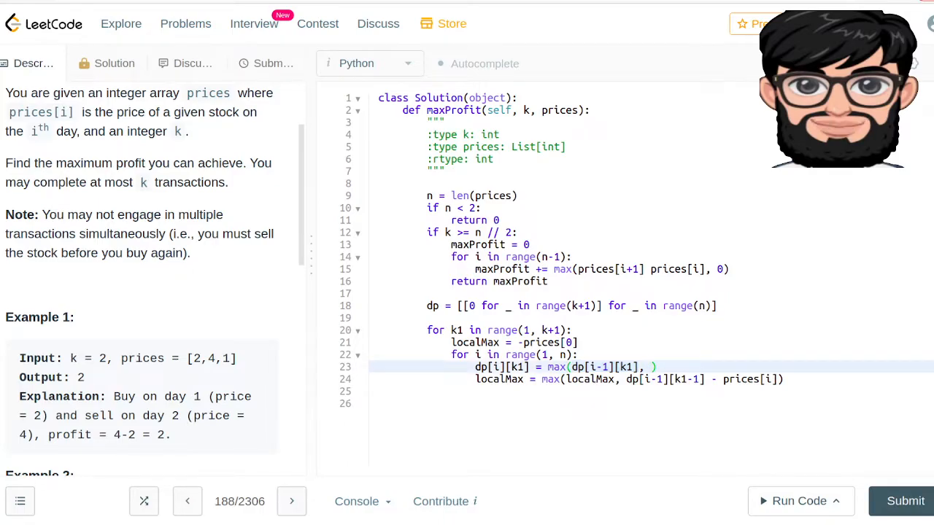
text(pric)
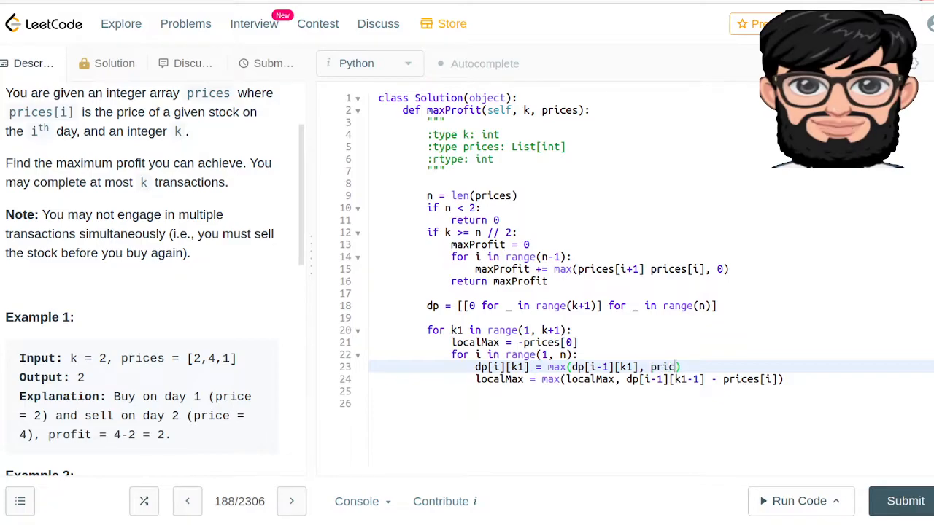
text(ces[i] + local)
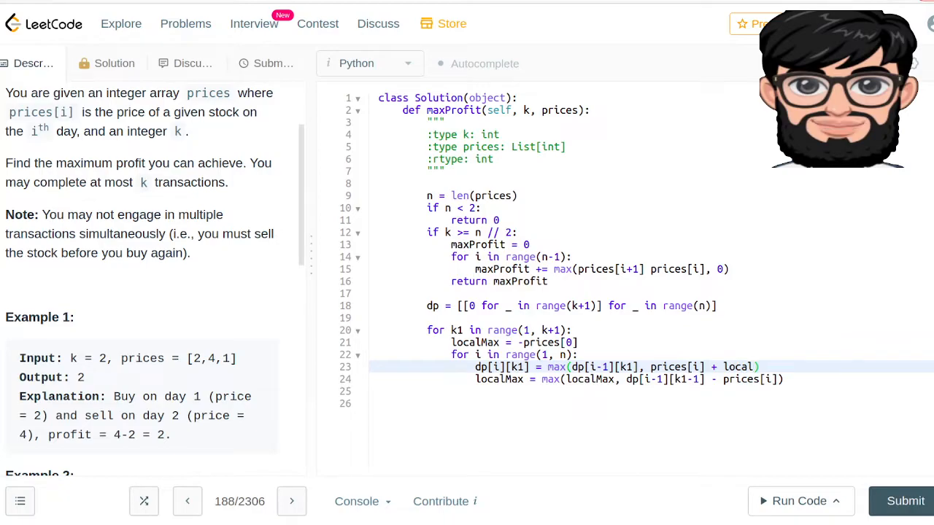
text(Max)
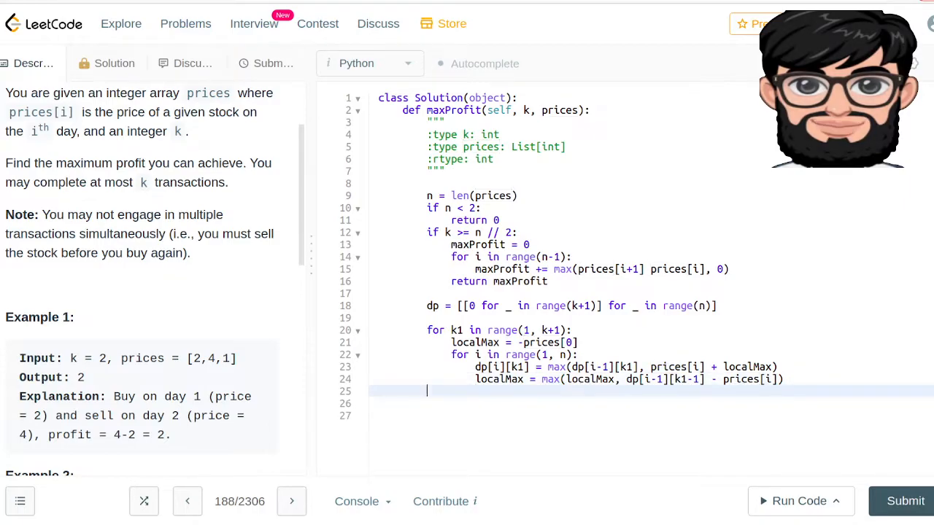
- Add return dp[n-1][k] at the end of the method
text(return dp[])
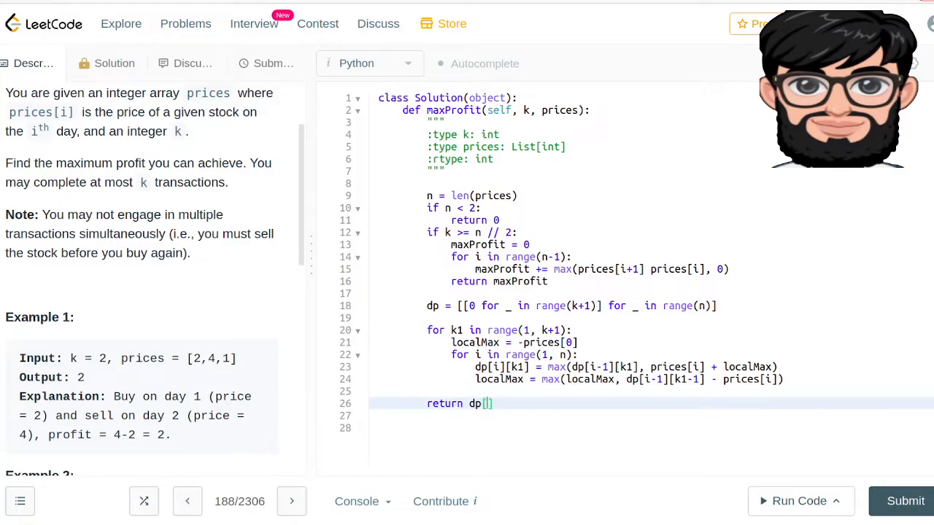
text(n-)
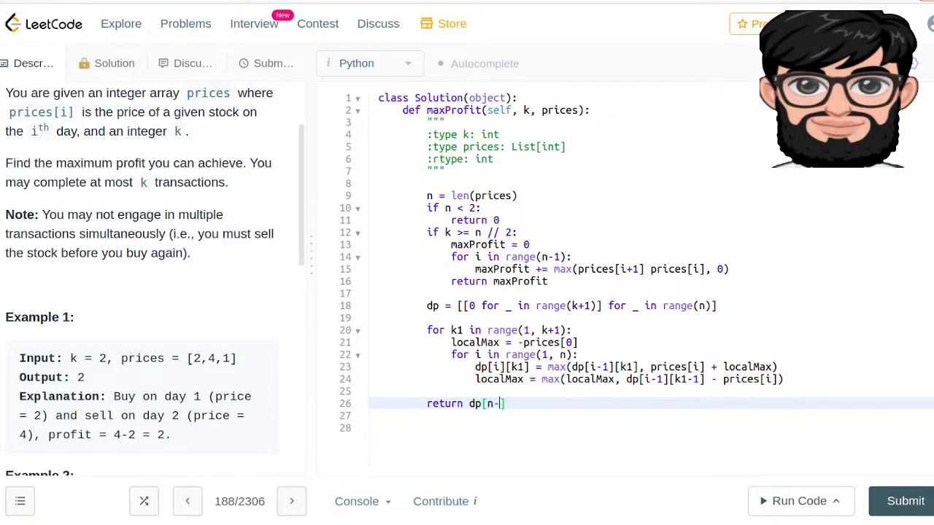
text(1][k)
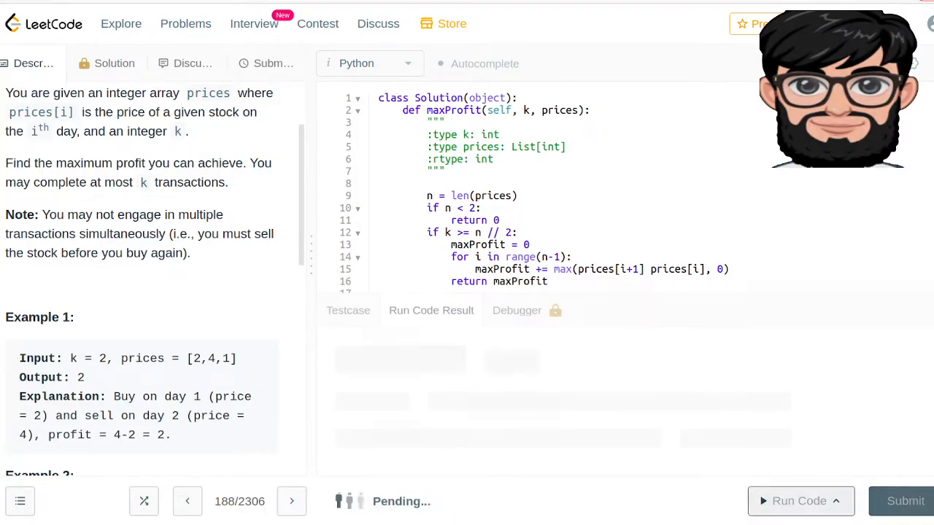
- Scroll through the code to locate line 15 flagged by the SyntaxError
scroll(down, 3)
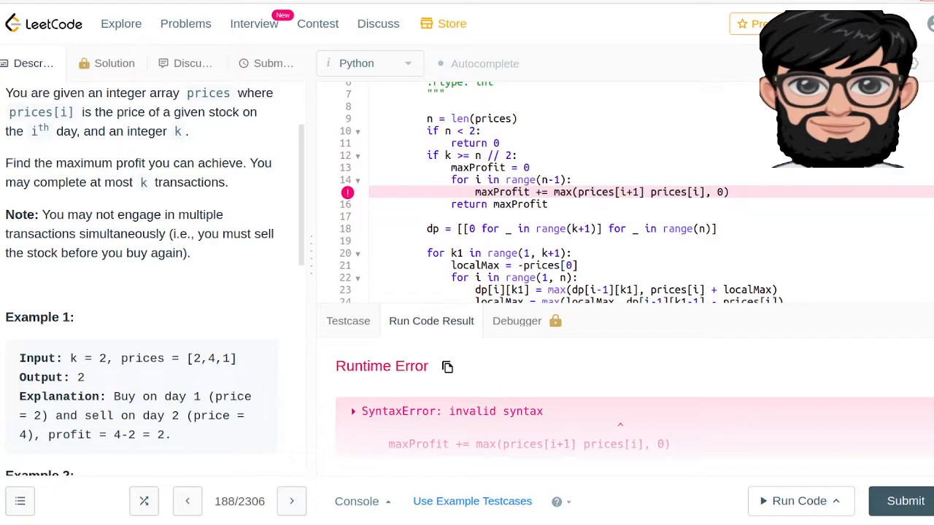
scroll(up, 3)
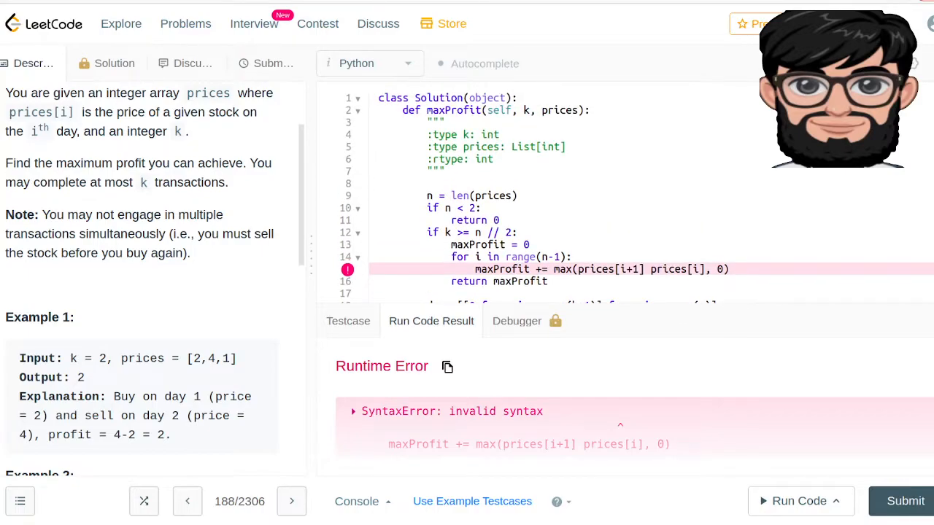
scroll(down, 3)
text(-  )
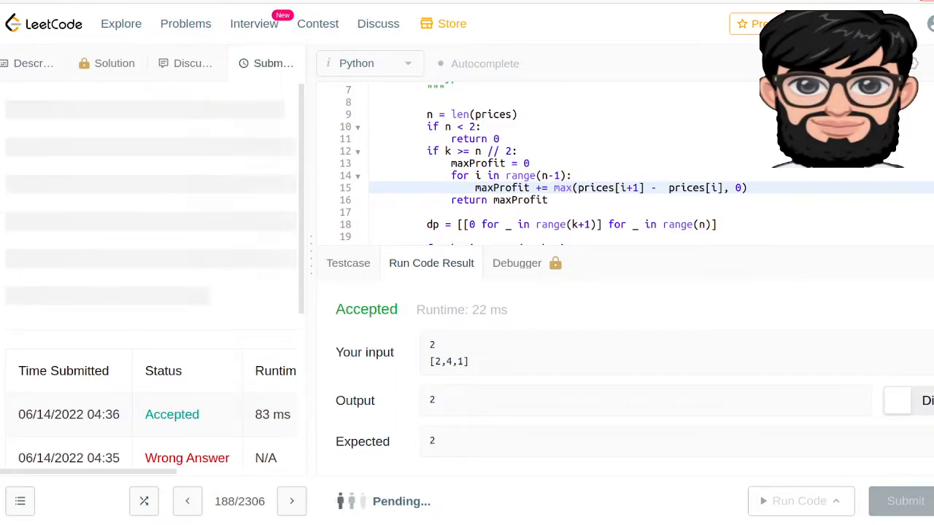
- Submit the solution, which is accepted in 110 ms
click(904, 501)
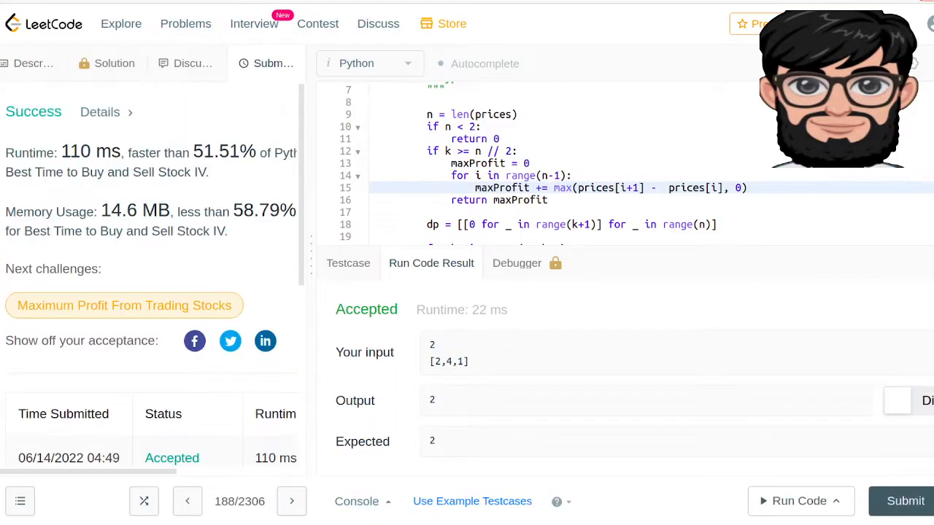